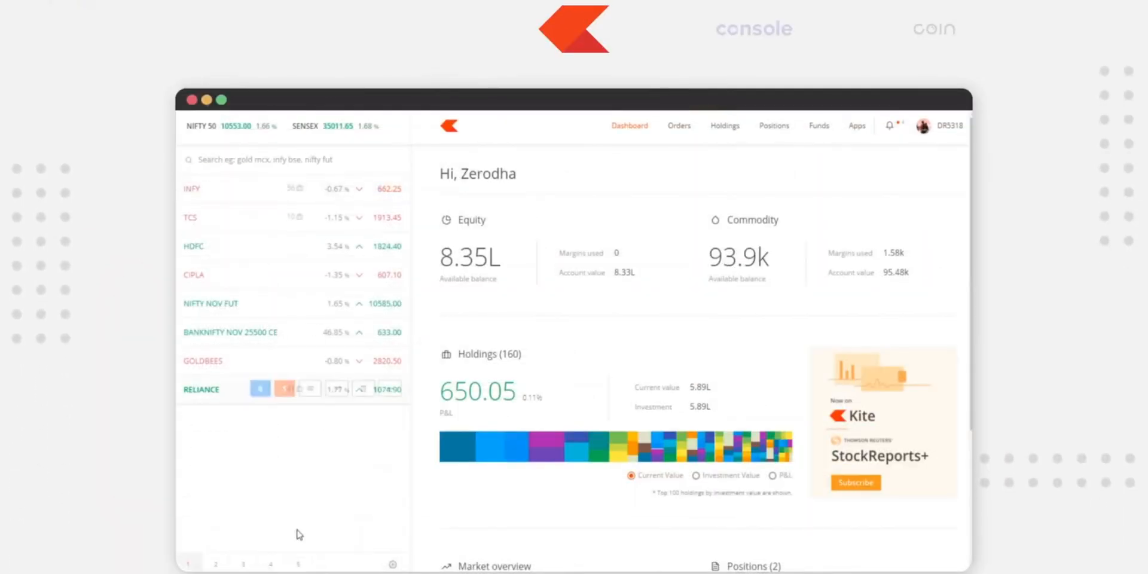
- Open the RELIANCE candlestick chart in Kite, then Coin's Franklin India Prima Fund page
left_click(336, 388)
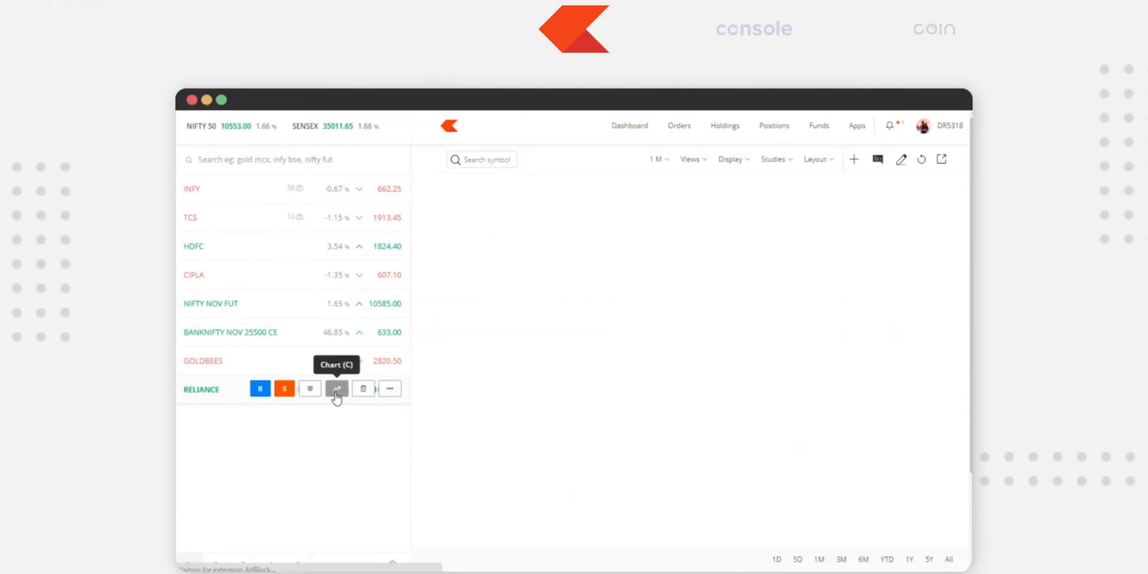
left_click(337, 389)
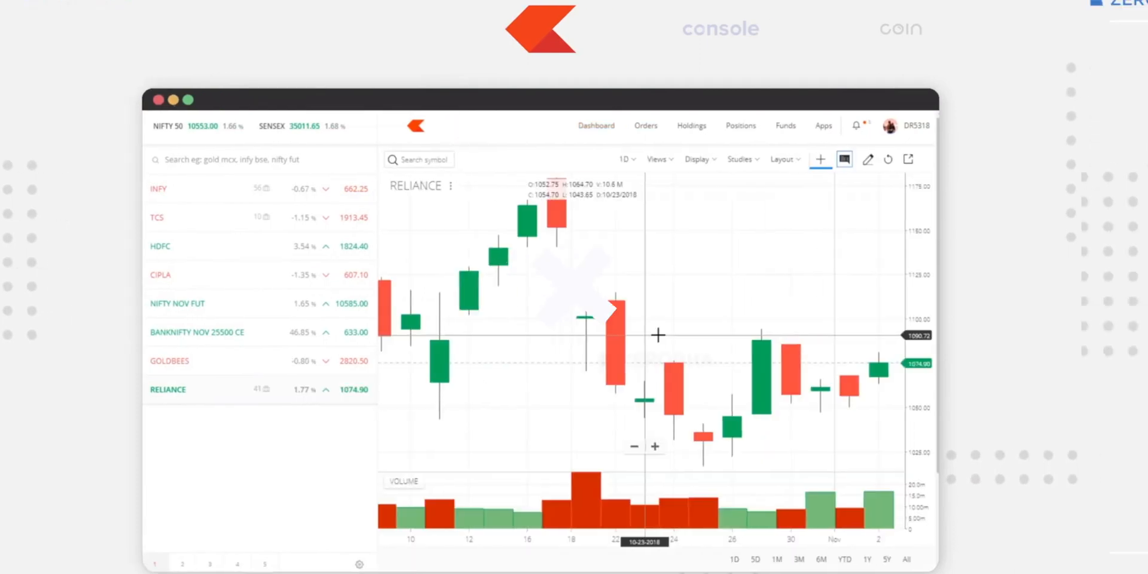
left_click(900, 30)
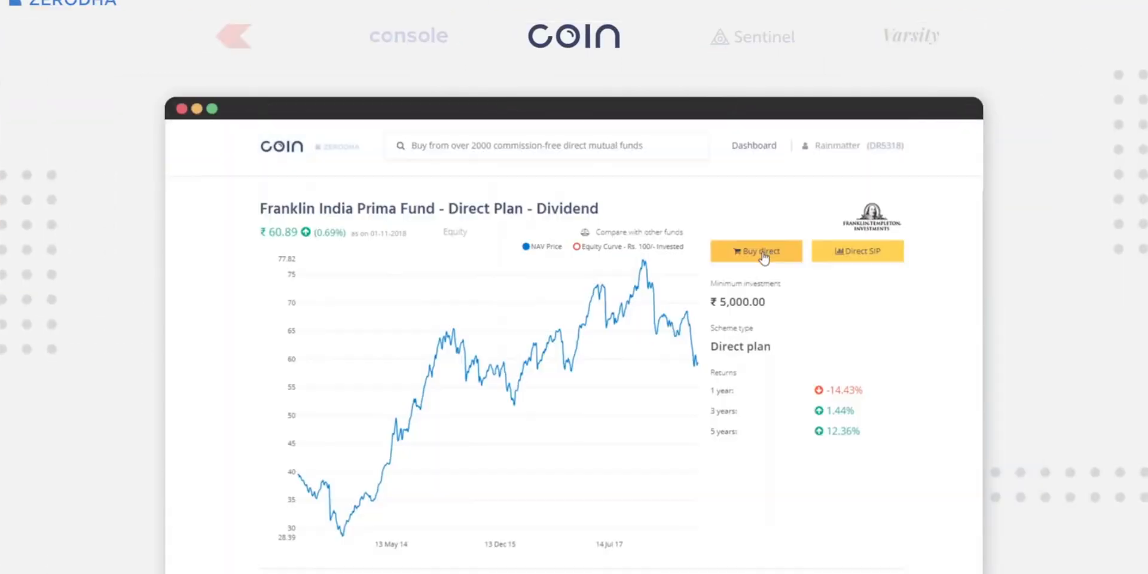
left_click(755, 250)
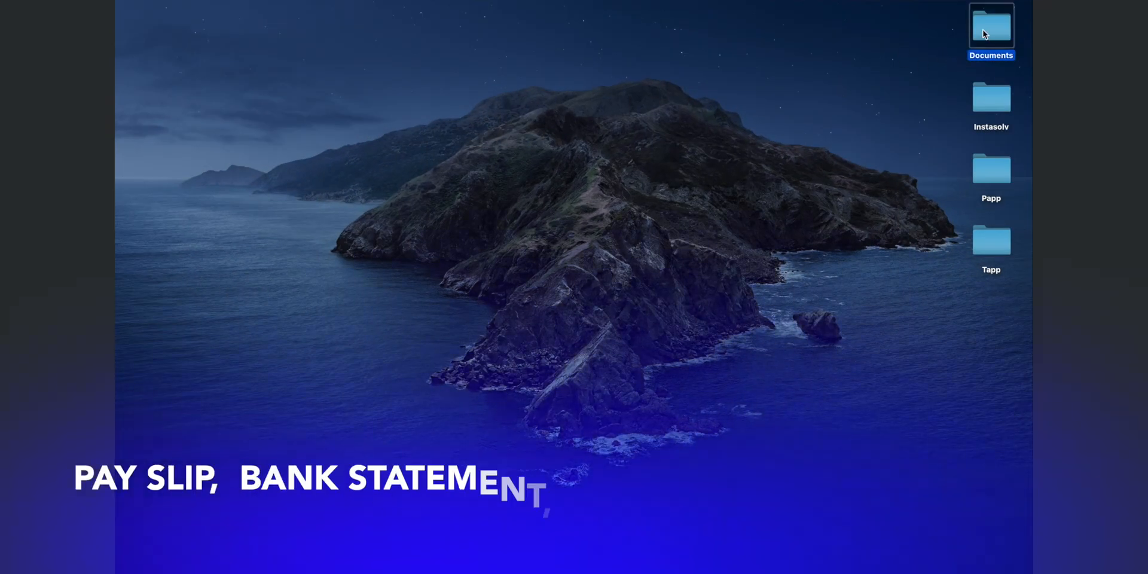
- Browse the Documents folder's Aadhaar, PAN, pay slip, signature and cheque scans
double_click(991, 26)
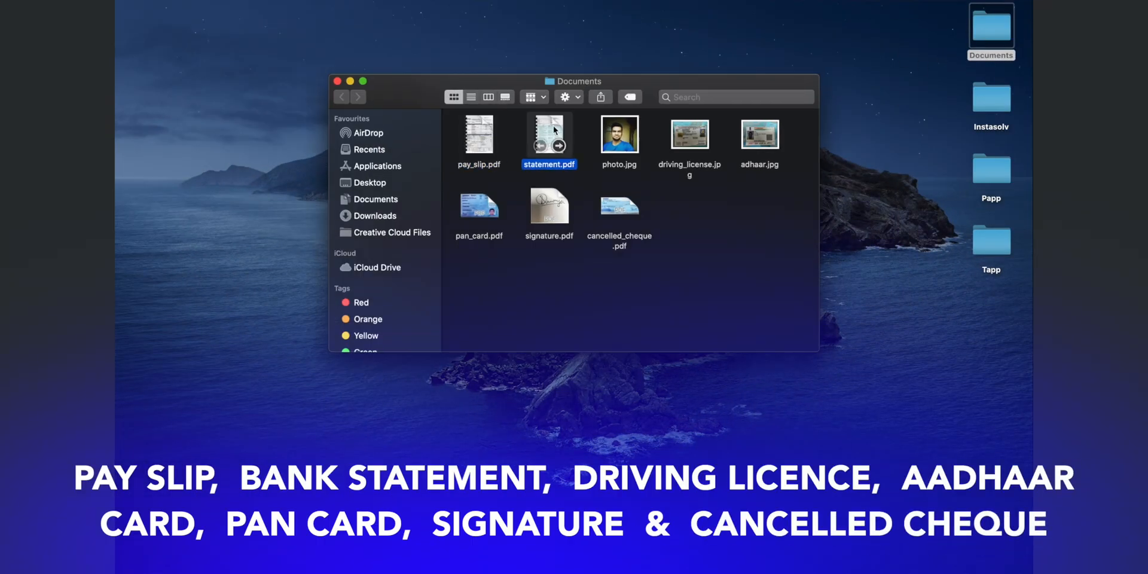
left_click(760, 134)
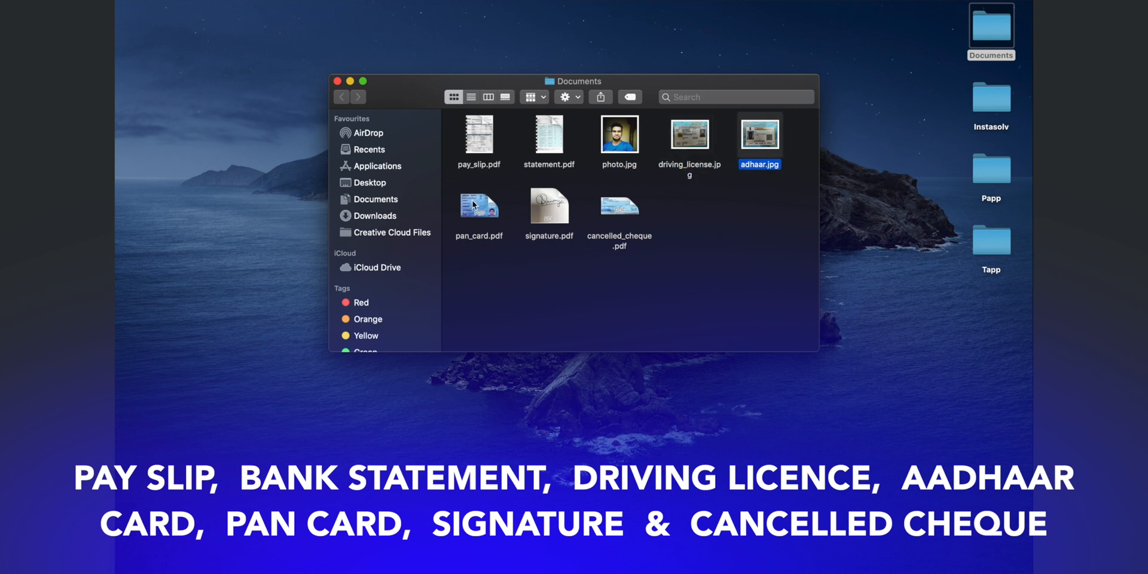
left_click(620, 209)
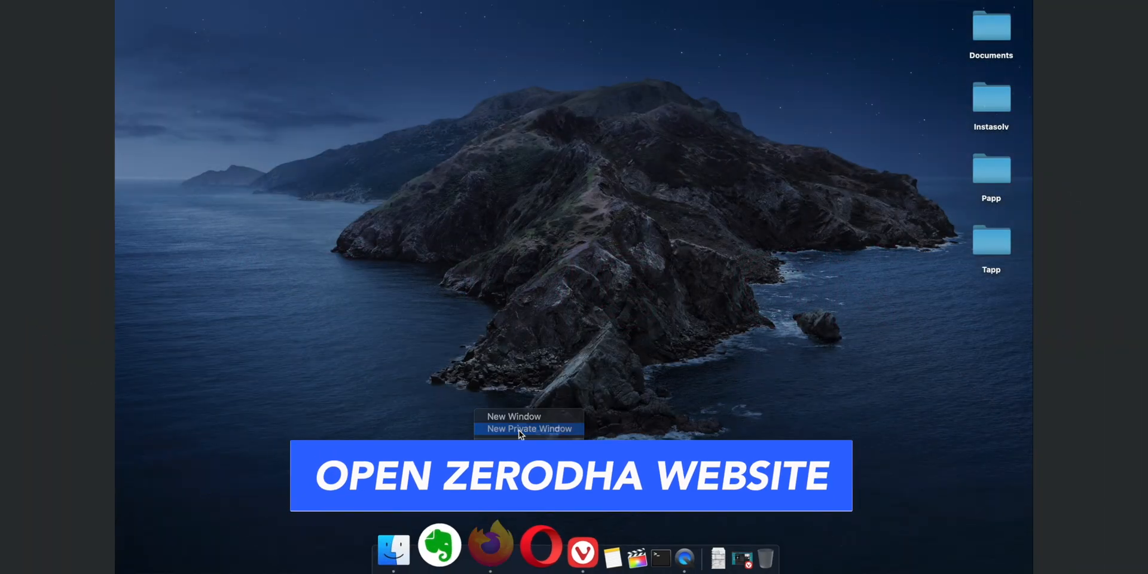
- Search 'zerodha' in a private Firefox window and reach zerodha.com's Sign up page
left_click(529, 429)
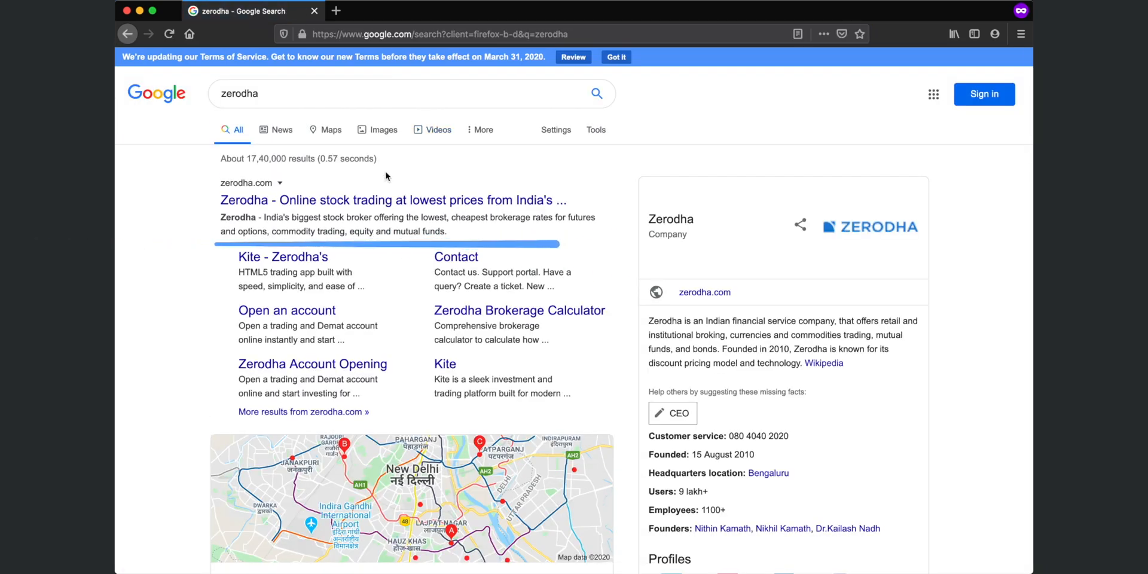
left_click(394, 199)
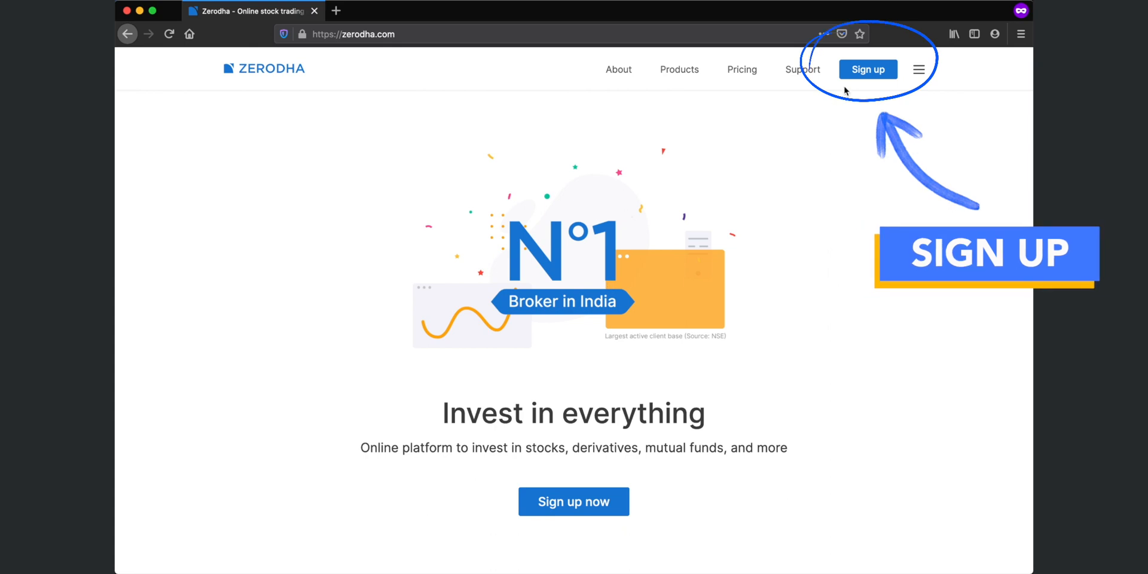
left_click(868, 69)
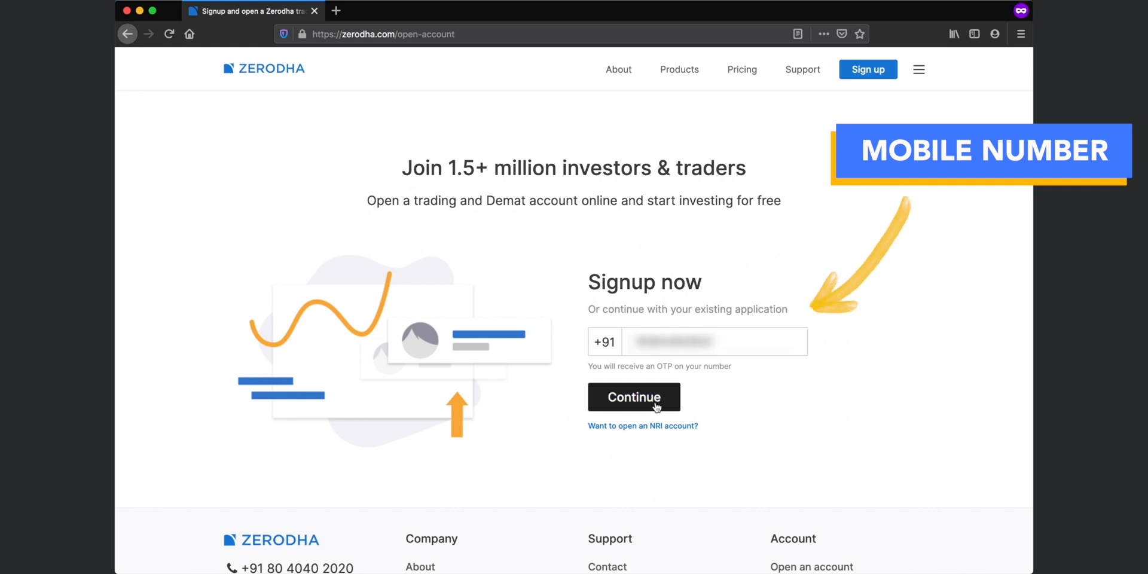
- Verify the mobile number with the SMS OTP 826
left_click(634, 397)
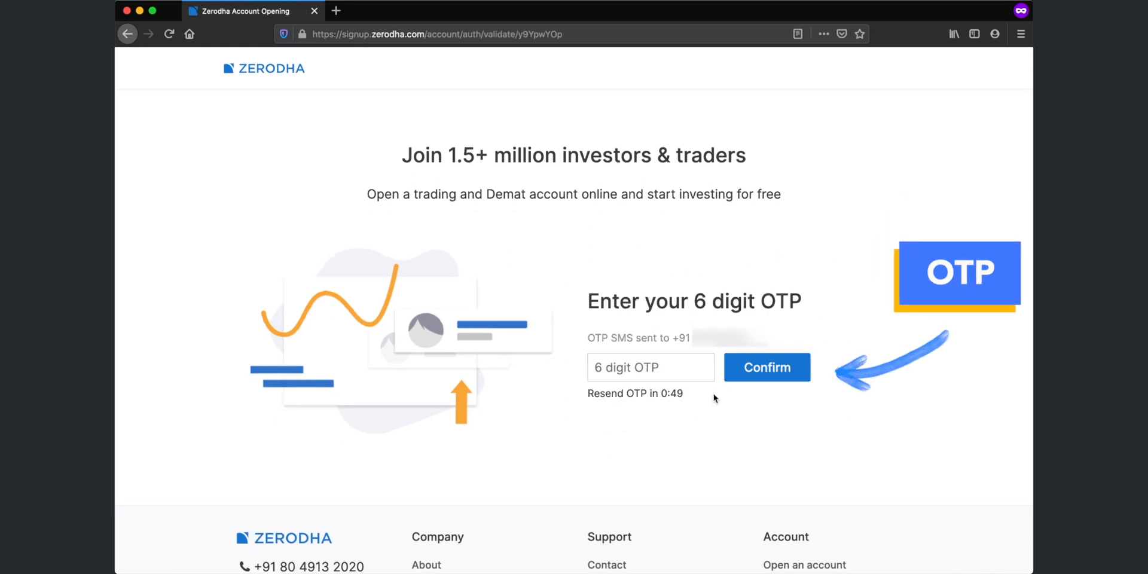
left_click(650, 367)
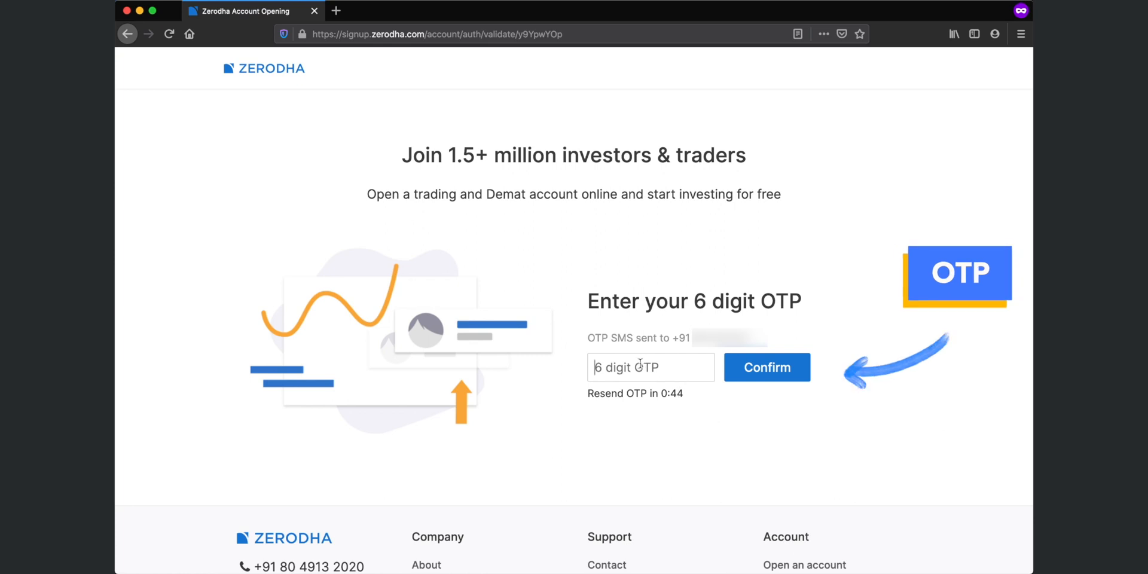
type("826")
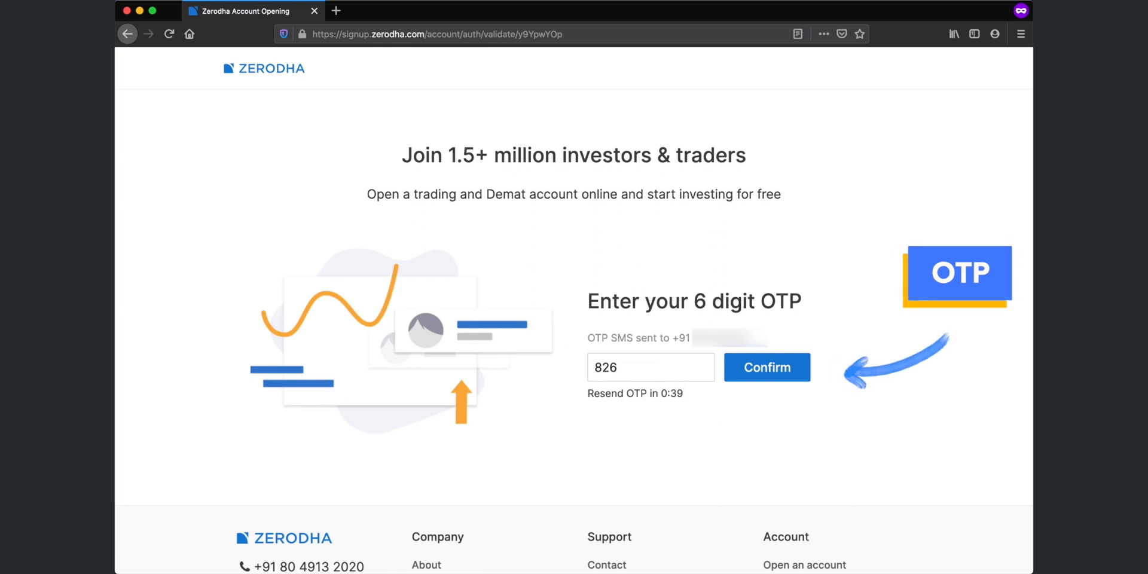
left_click(767, 367)
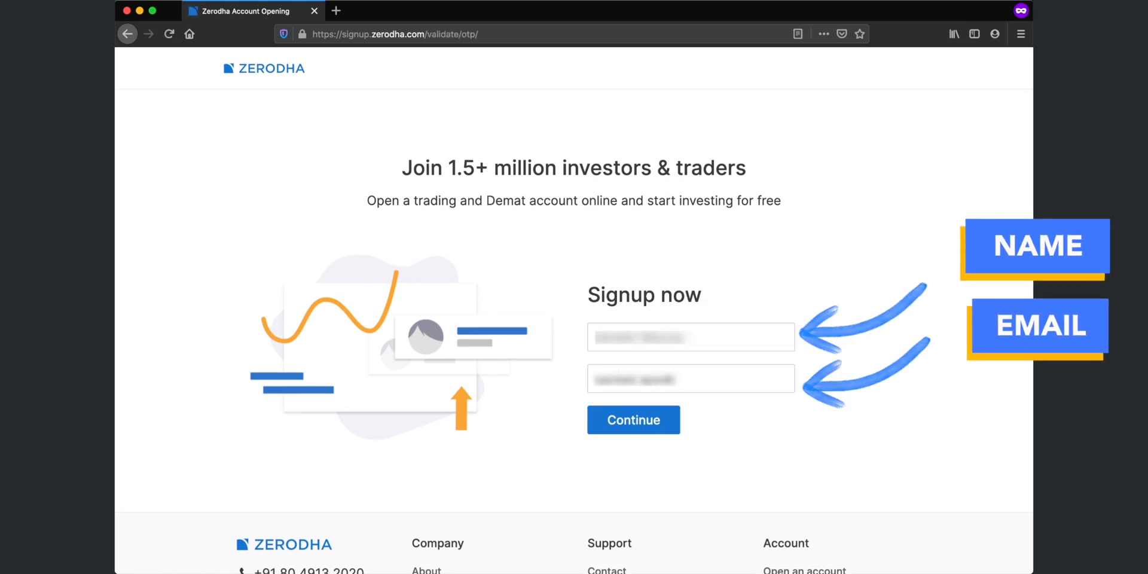
- Submit name and email, then confirm the email verification OTP
left_click(633, 420)
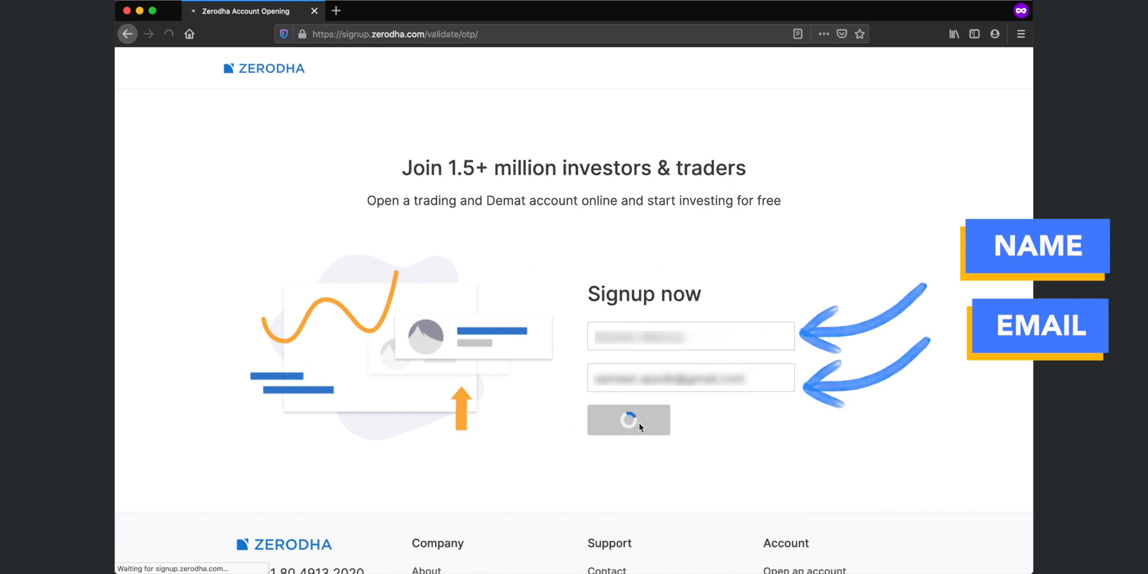
left_click(628, 420)
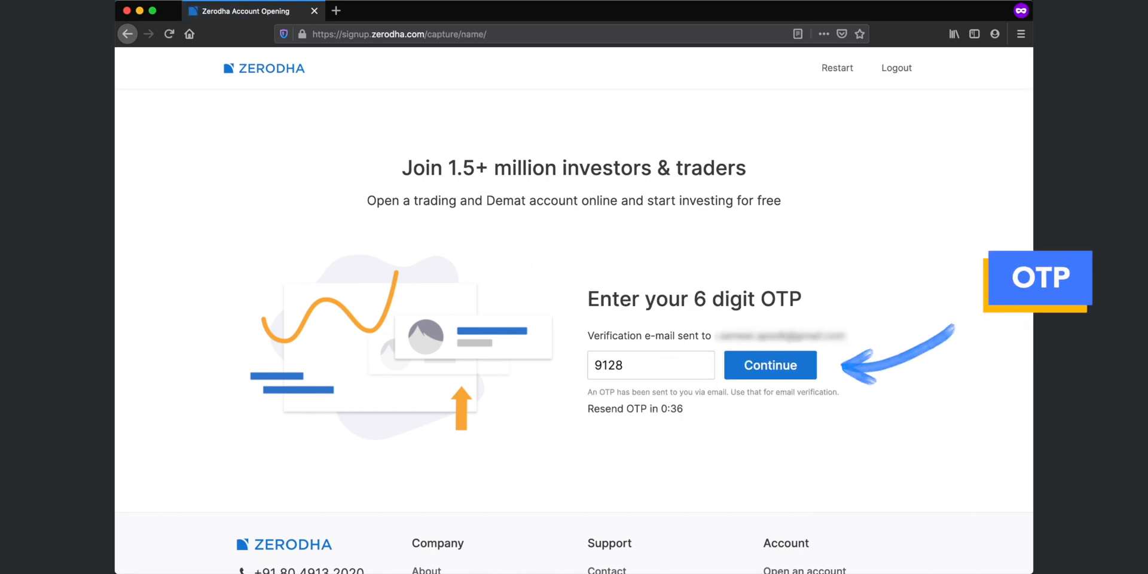
left_click(770, 365)
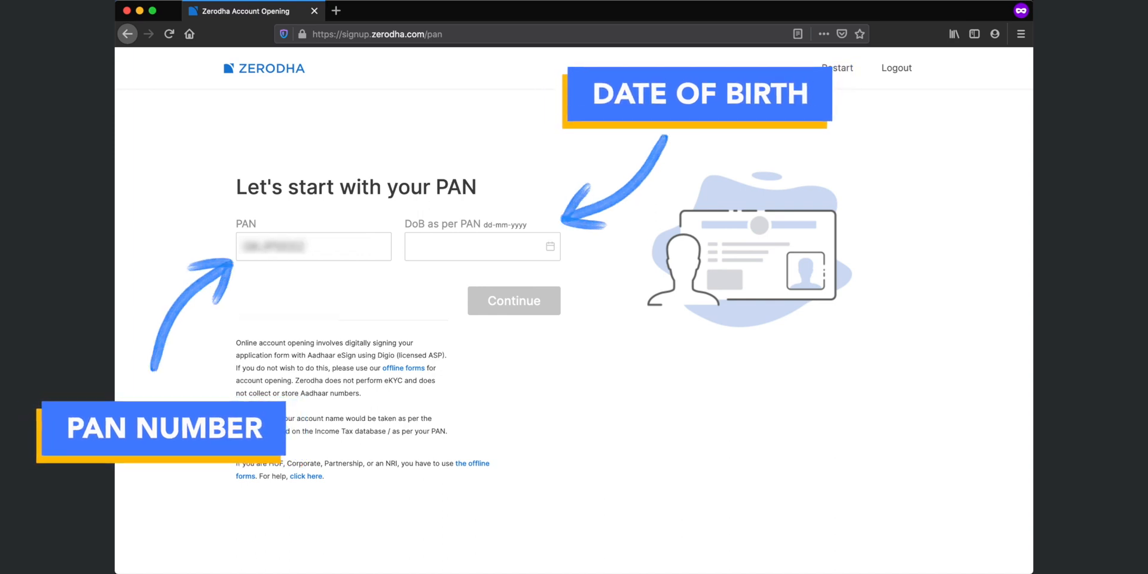
- Enter the PAN and calendar date of birth, tick the PAN confirmation, and continue
left_click(482, 245)
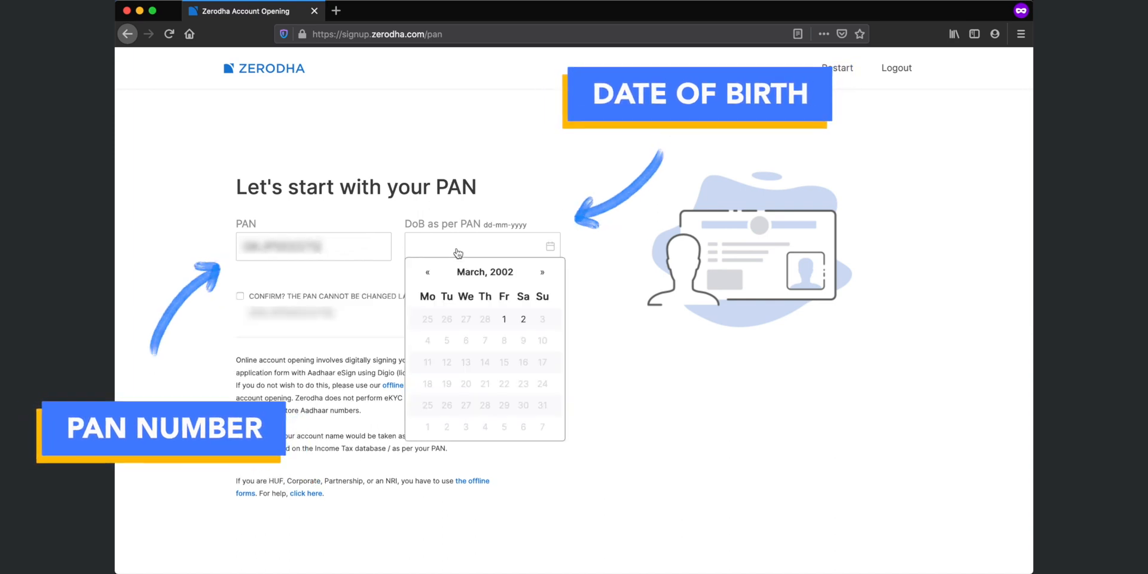
left_click(485, 271)
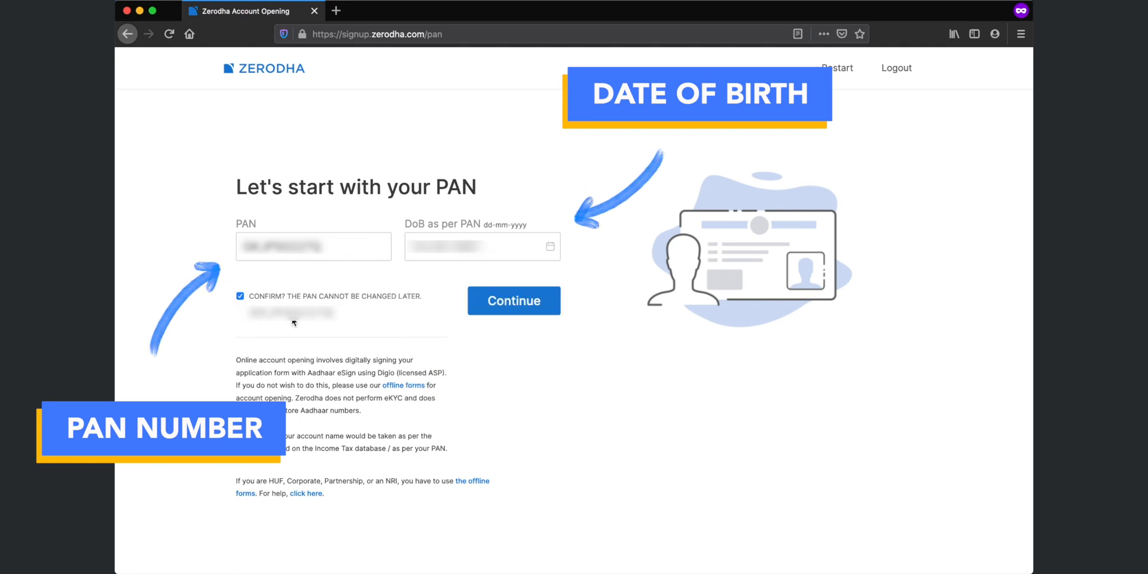
left_click(513, 300)
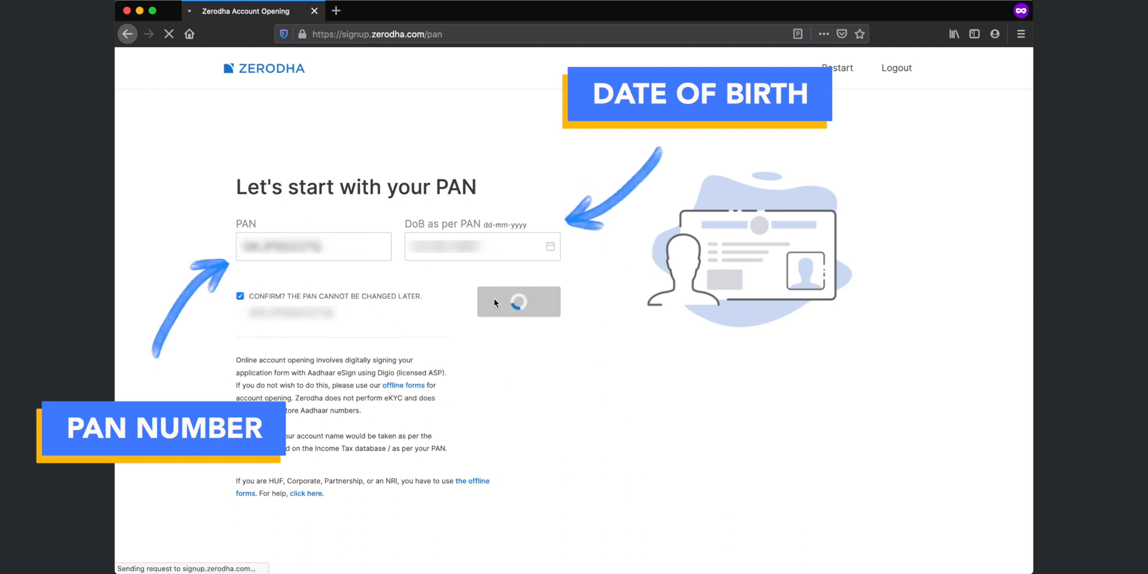
left_click(519, 301)
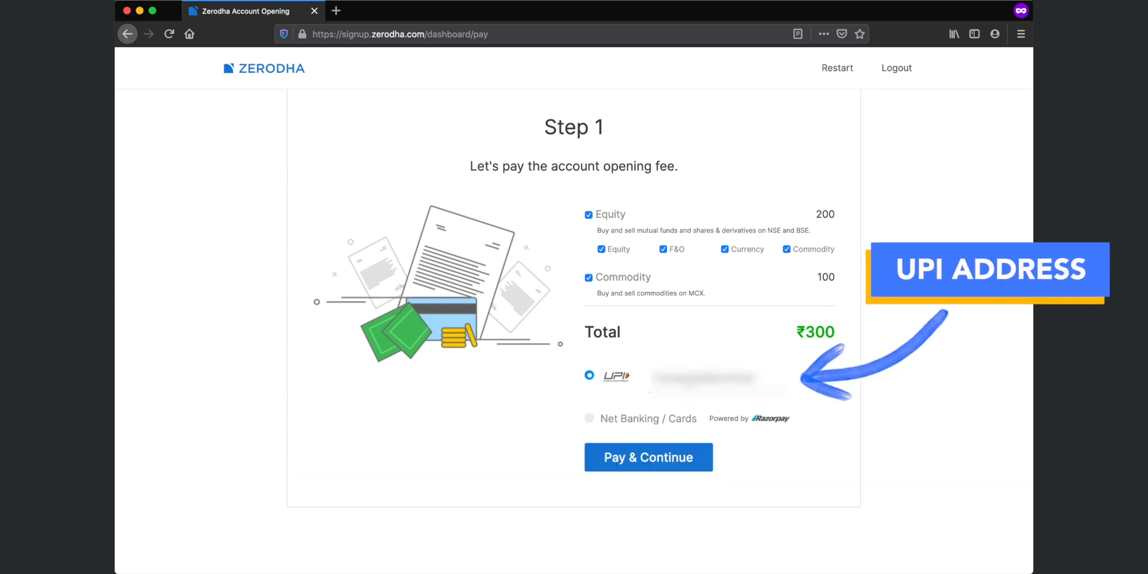
- Pay the ₹300 equity and commodity opening fee through a UPI payment request
left_click(647, 457)
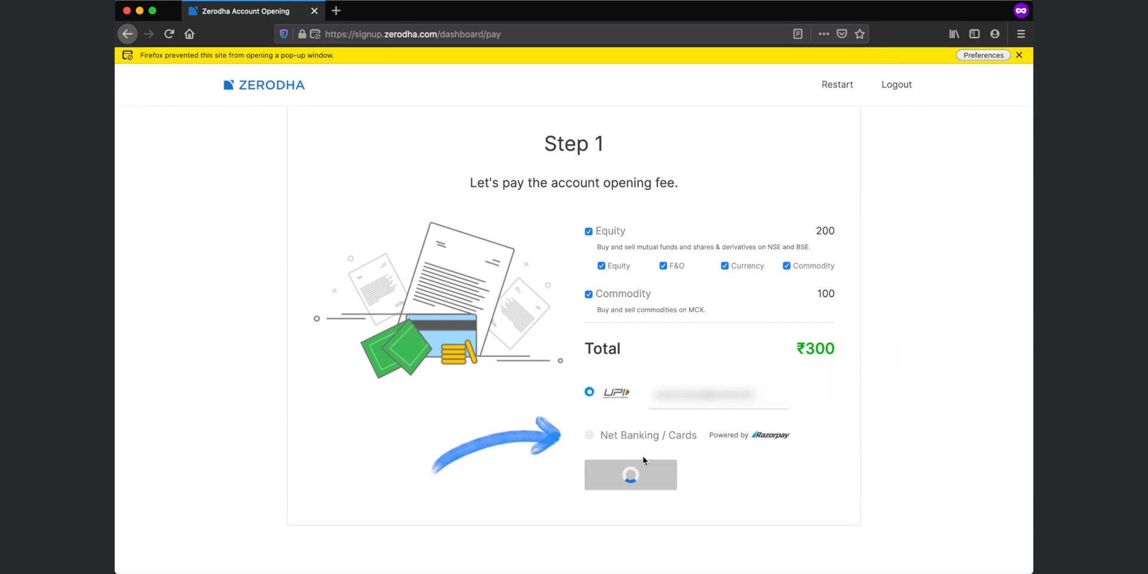
left_click(983, 55)
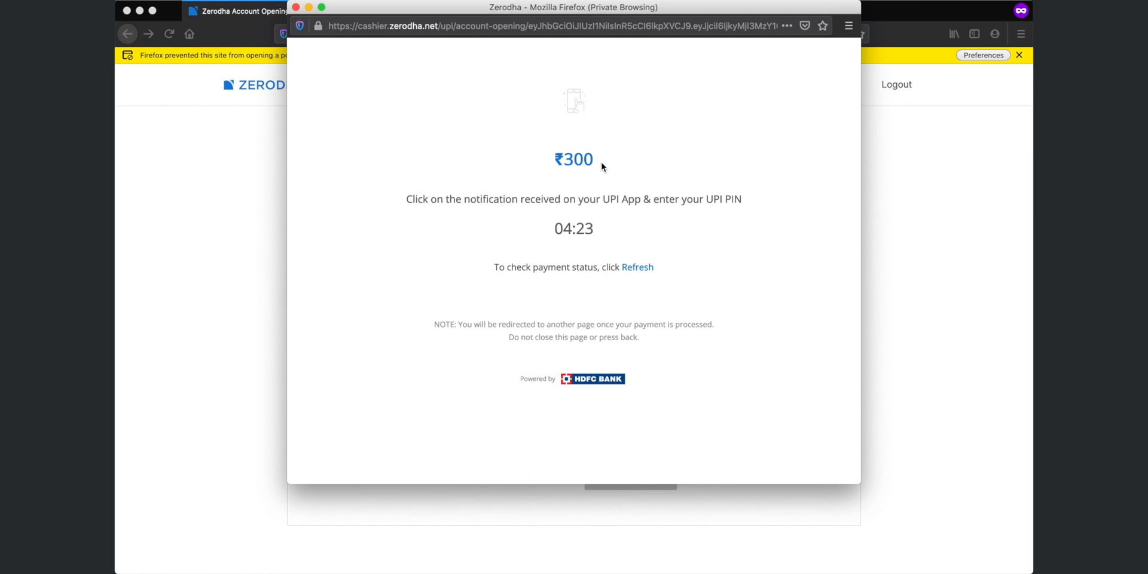
left_click(637, 267)
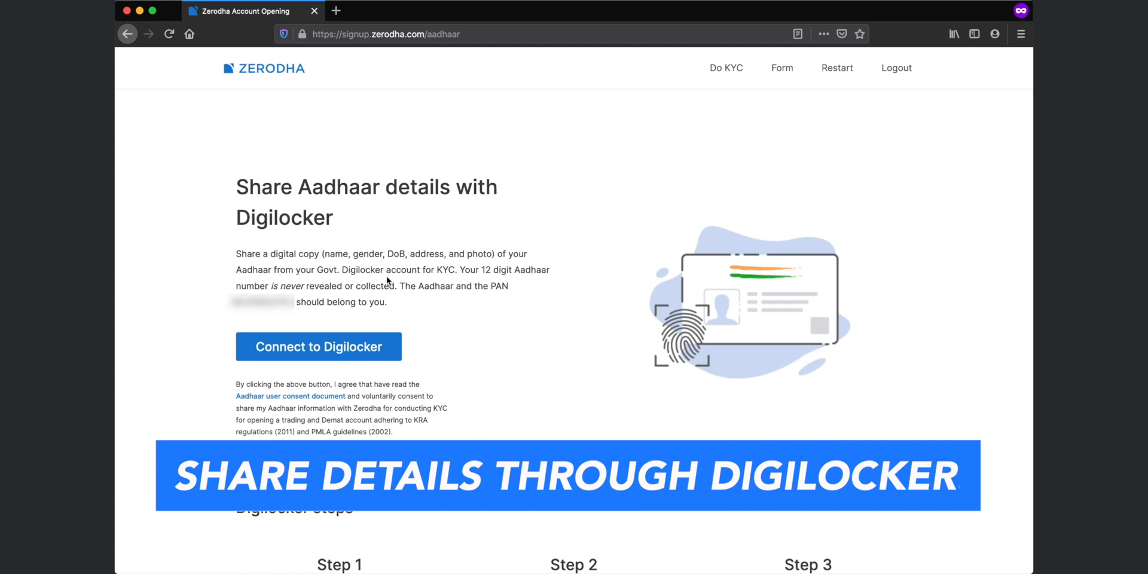
- Sign in to DigiLocker with Aadhaar OTP, allow Zerodha access, and share the Aadhaar copy
left_click(318, 346)
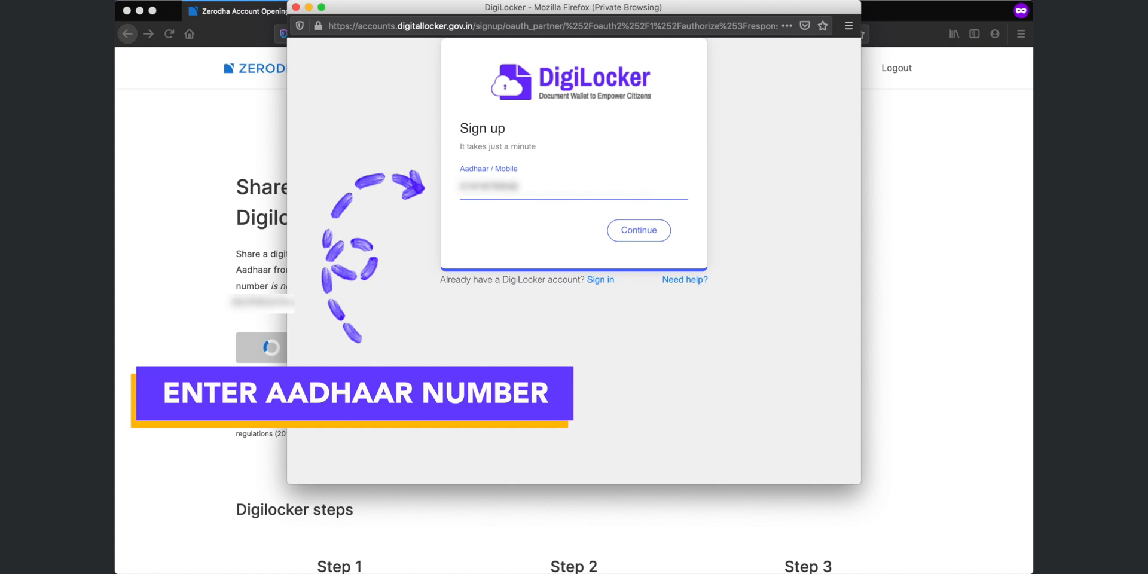
left_click(638, 229)
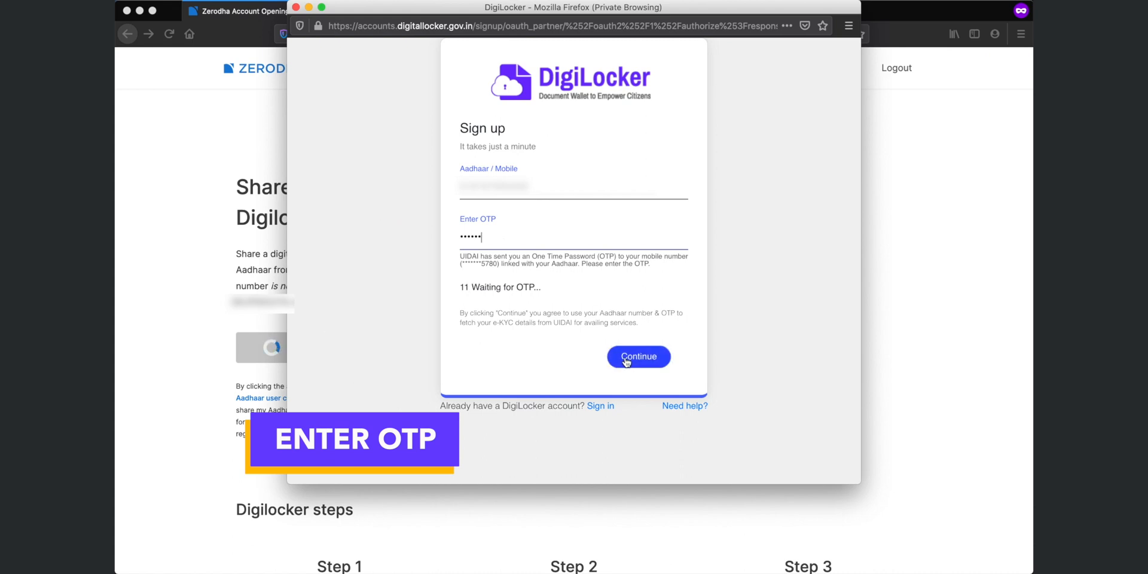
left_click(636, 356)
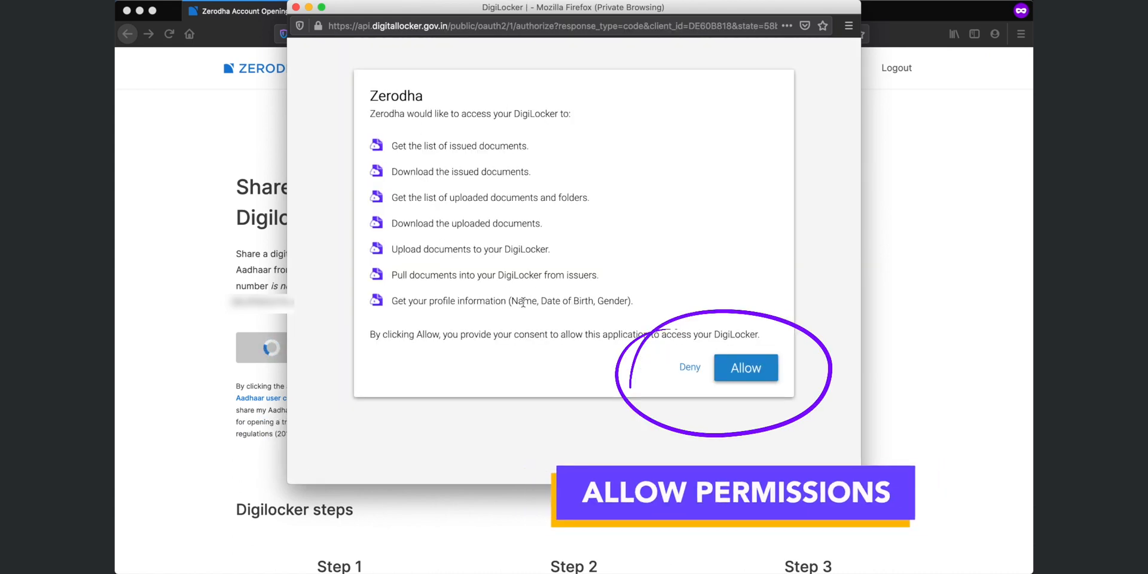
left_click(745, 368)
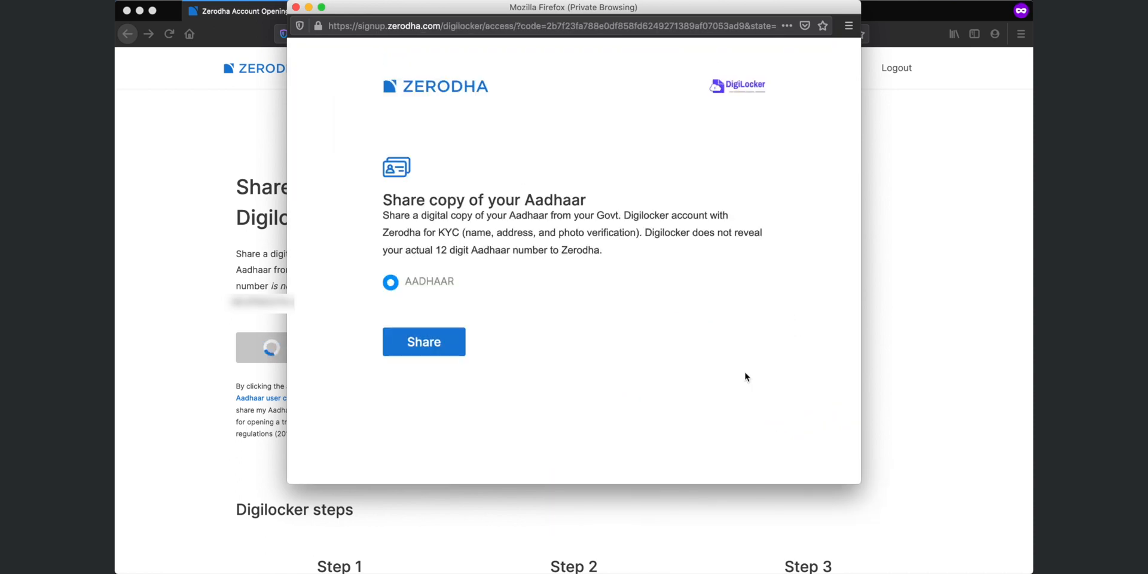
left_click(423, 342)
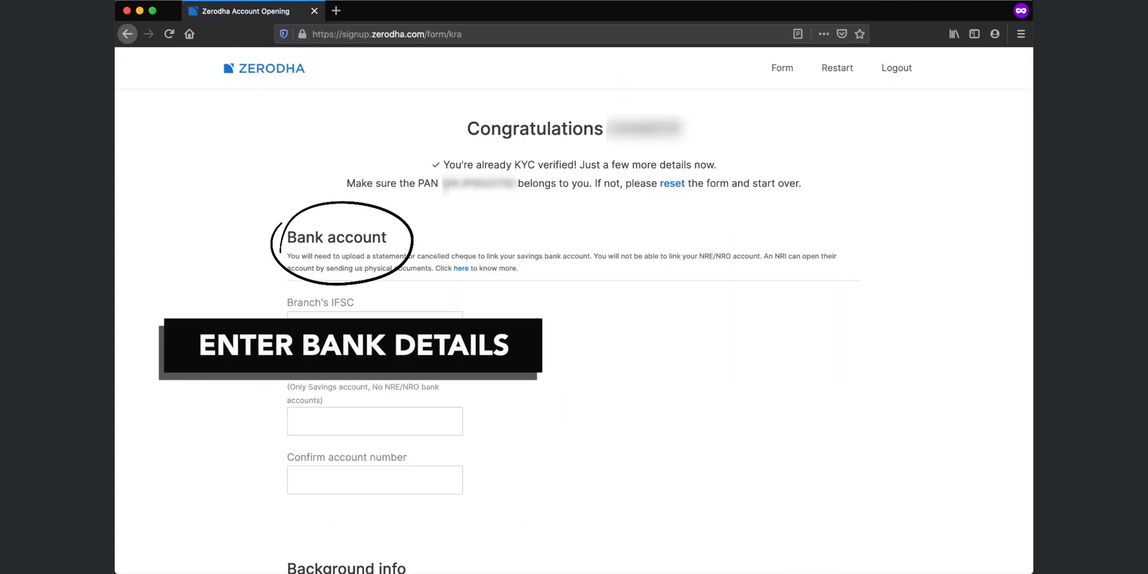
- Submit IFSC, account number, declarations, marital status and parents' names
scroll("down", 3)
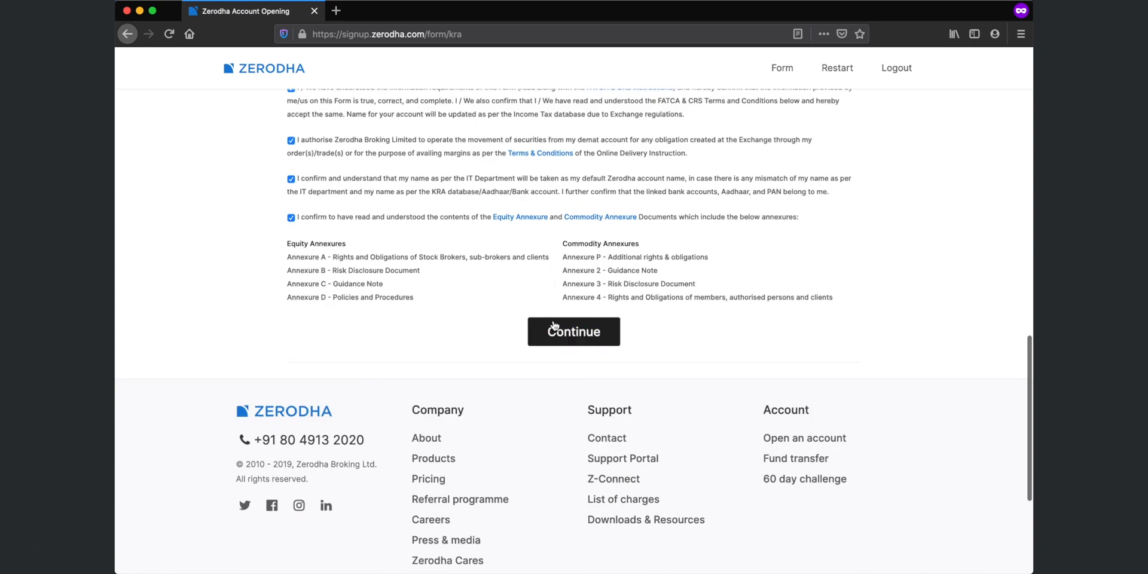
left_click(574, 330)
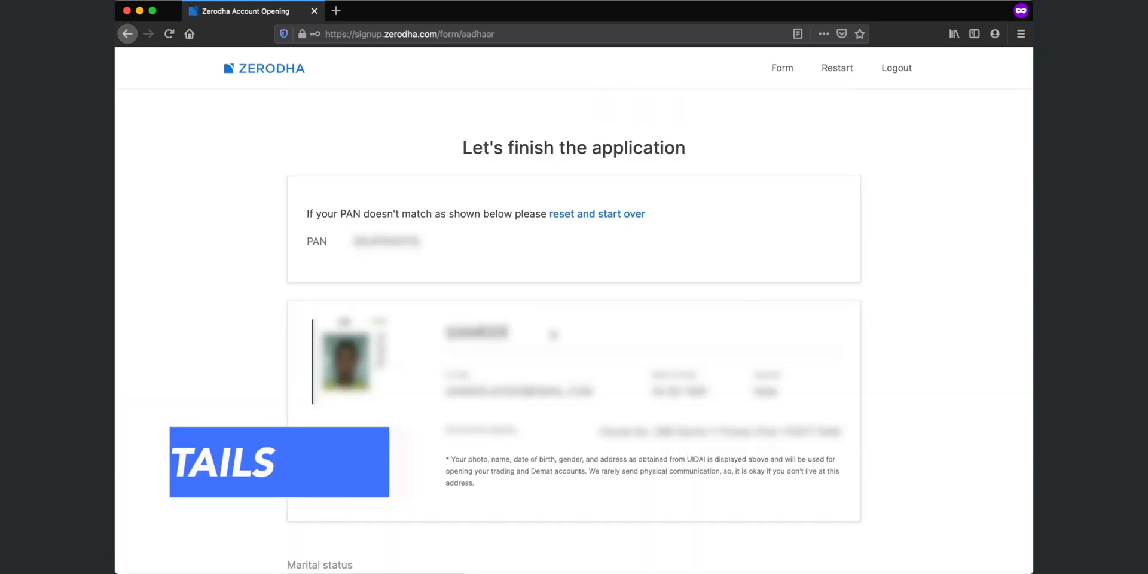
scroll("down", 3)
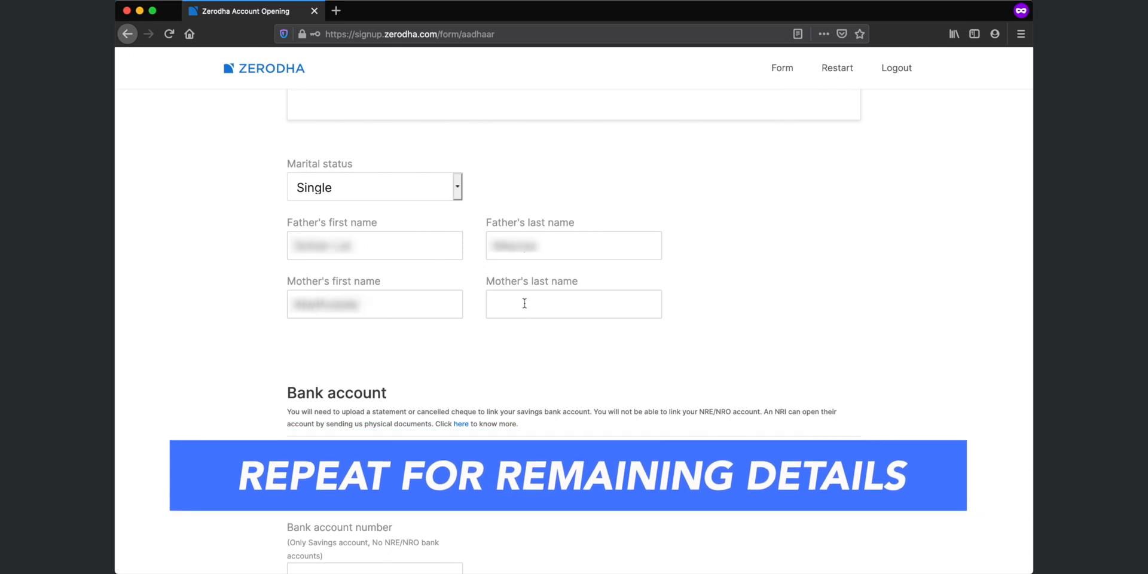
scroll("down", 3)
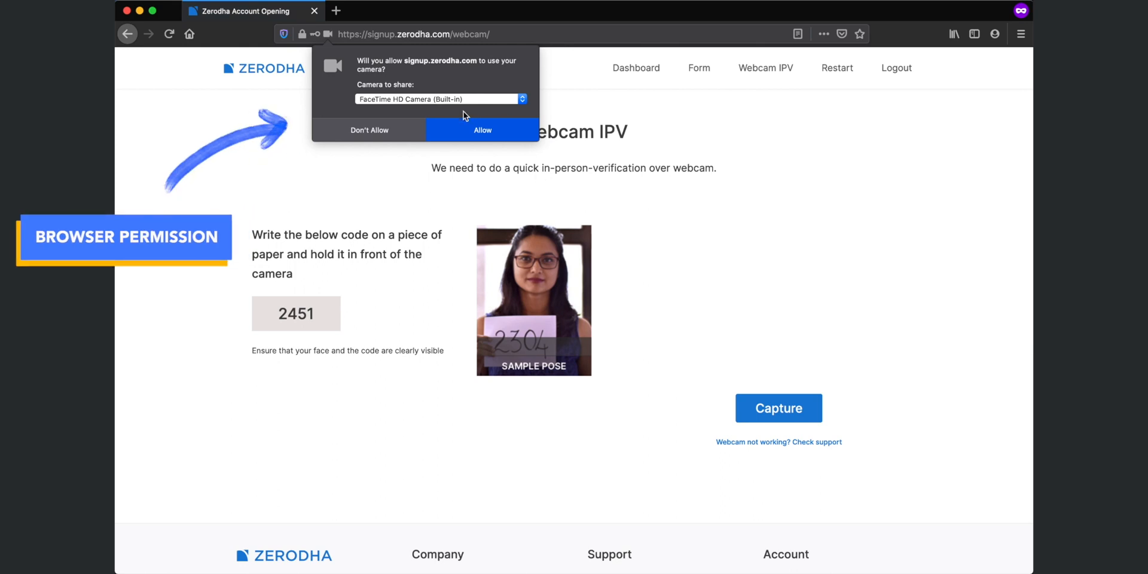
- Allow the camera, capture the verification photo holding code 2451, and save the IPV
left_click(483, 129)
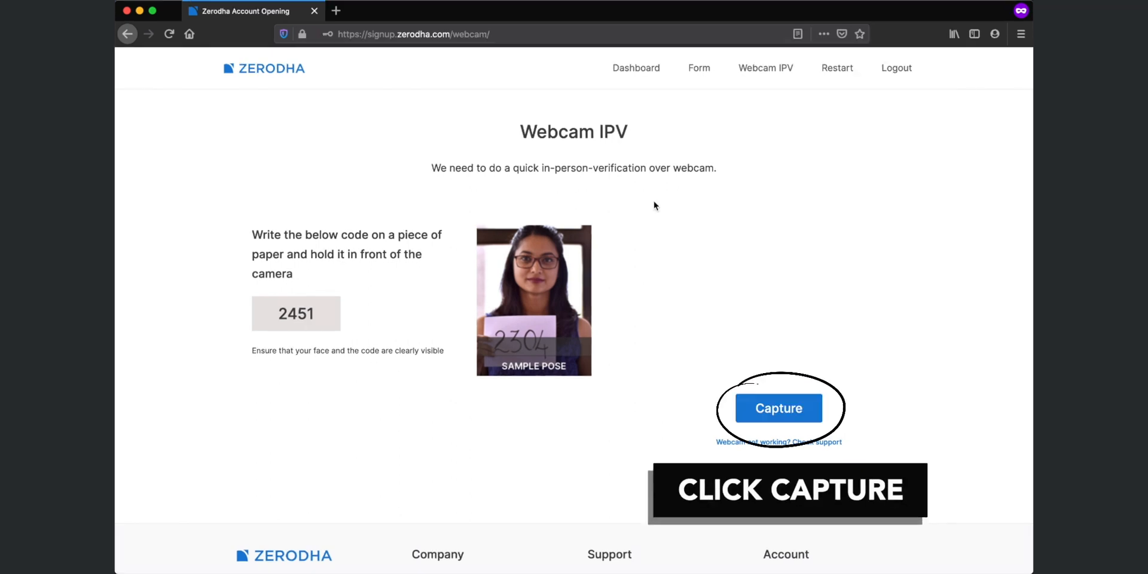
left_click(778, 408)
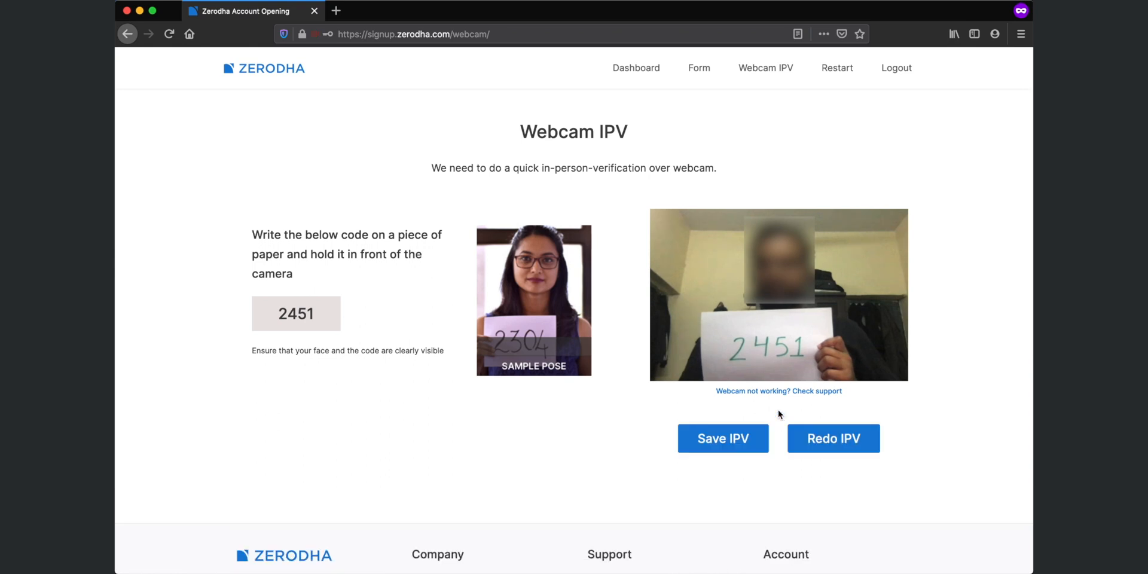
left_click(721, 438)
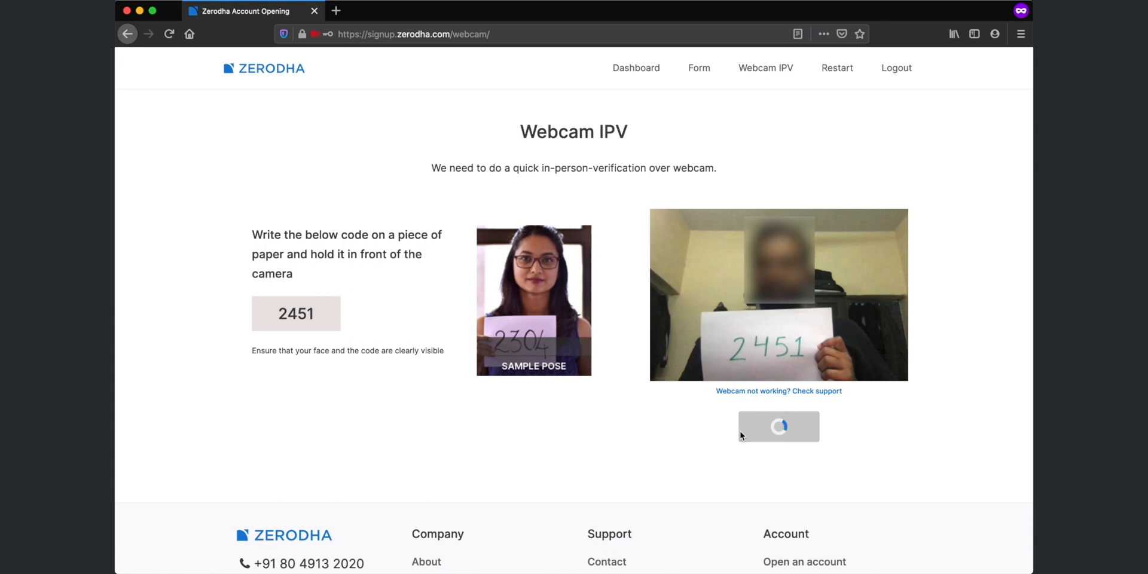
left_click(779, 426)
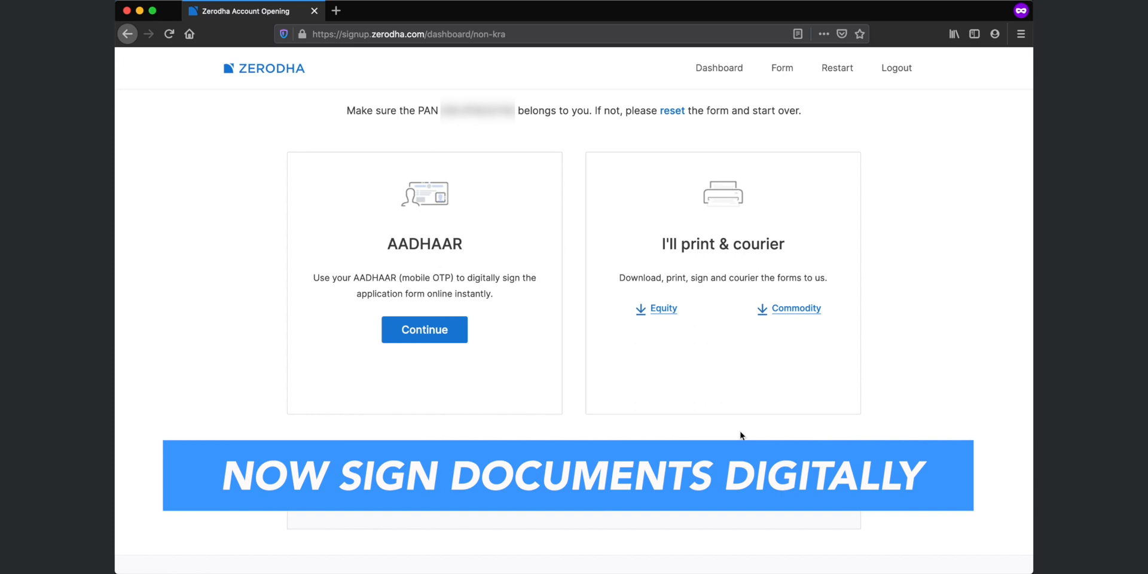
mouse_move(669, 402)
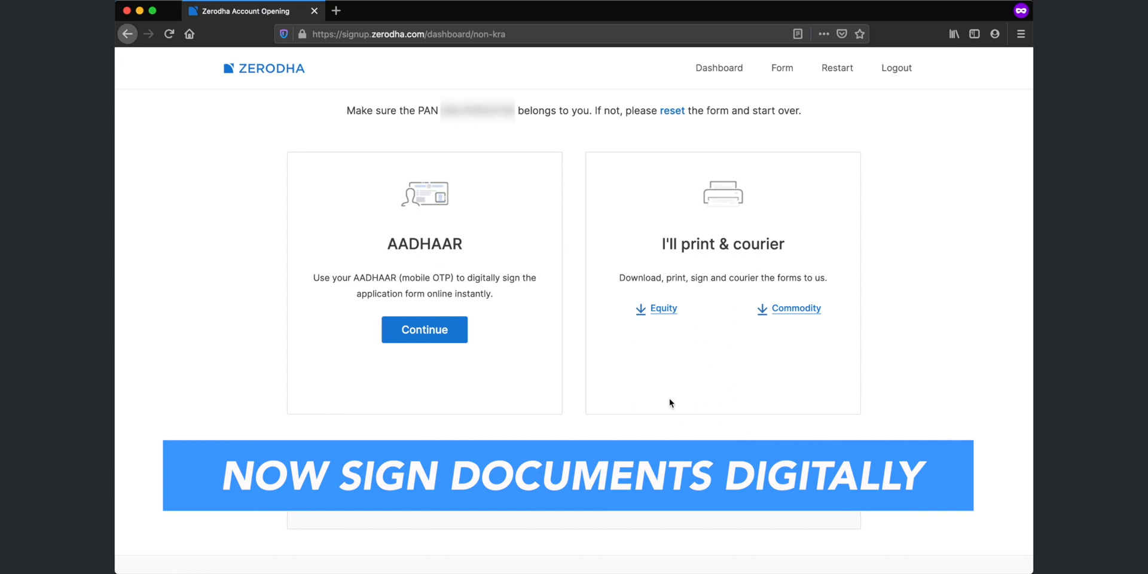
- Pick the Aadhaar eSign option to continue to the bank proof upload page
left_click(424, 329)
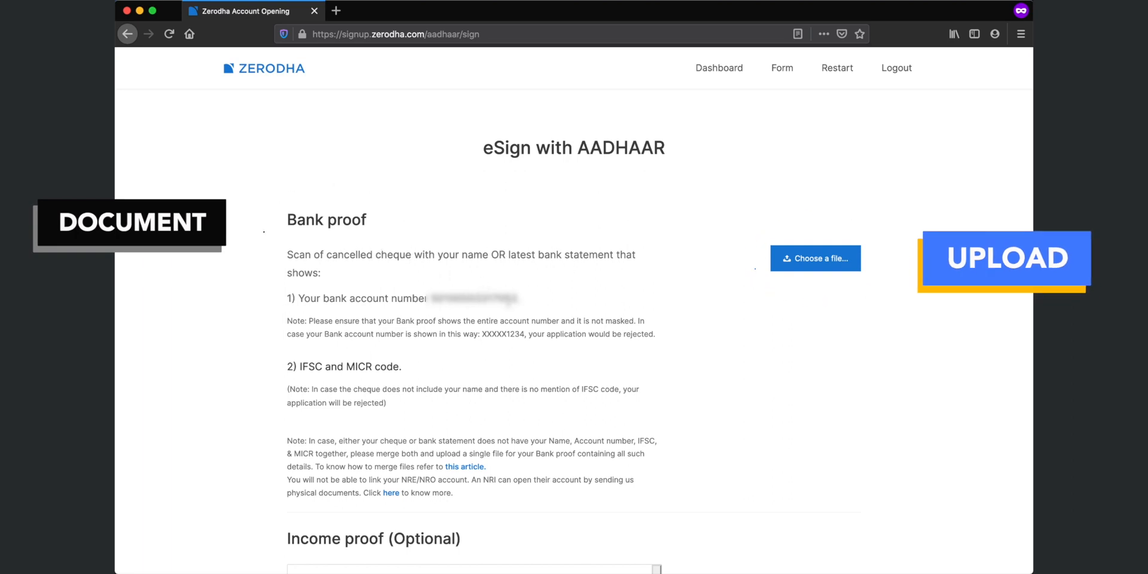
- Upload cancelled_cheque.pdf from Documents as the bank proof
left_click(815, 258)
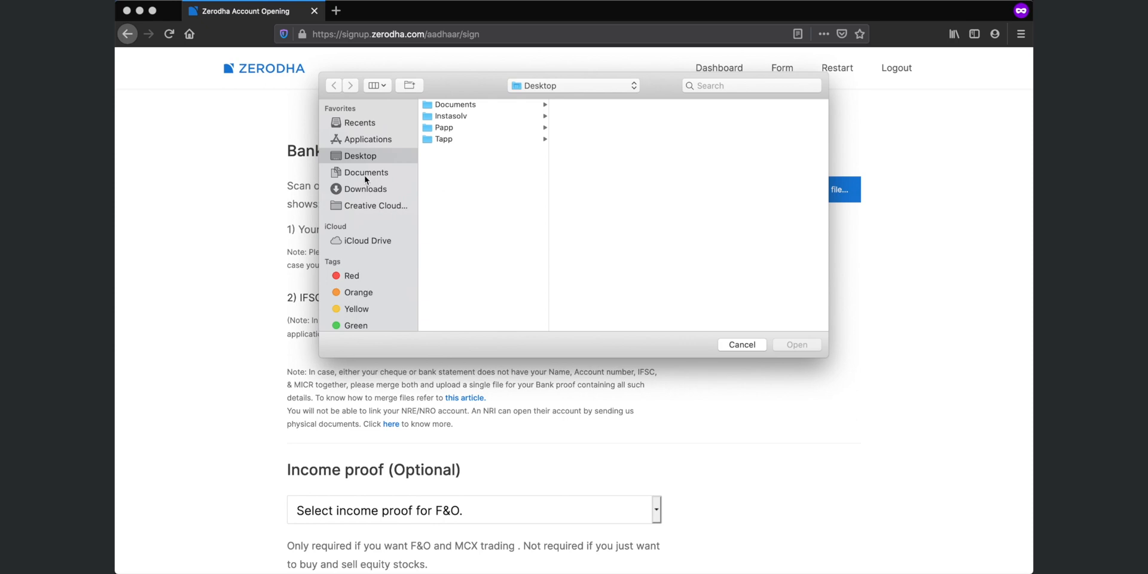
left_click(600, 115)
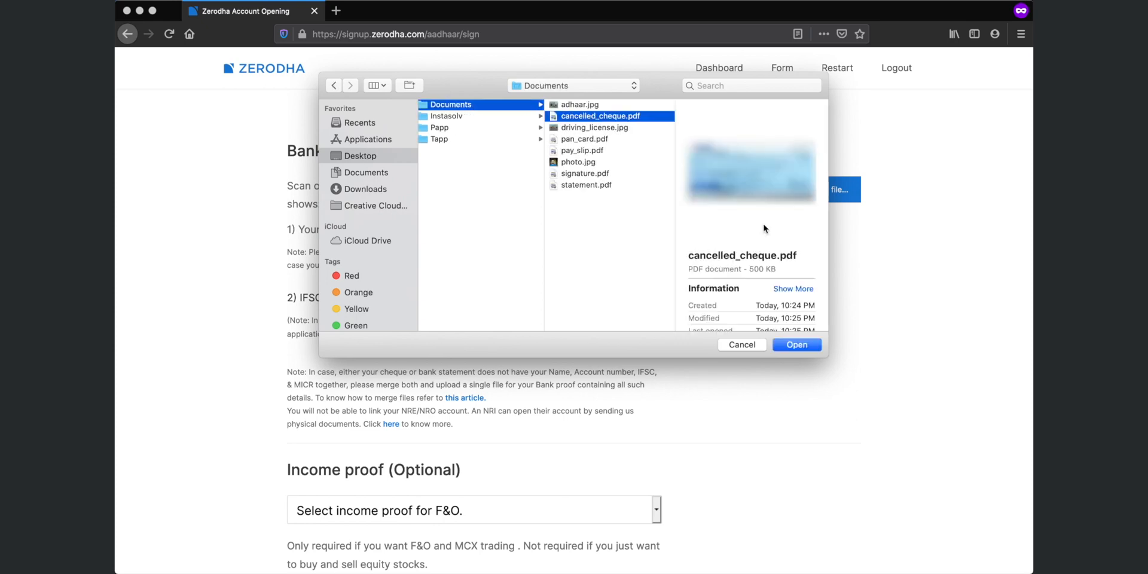
left_click(796, 345)
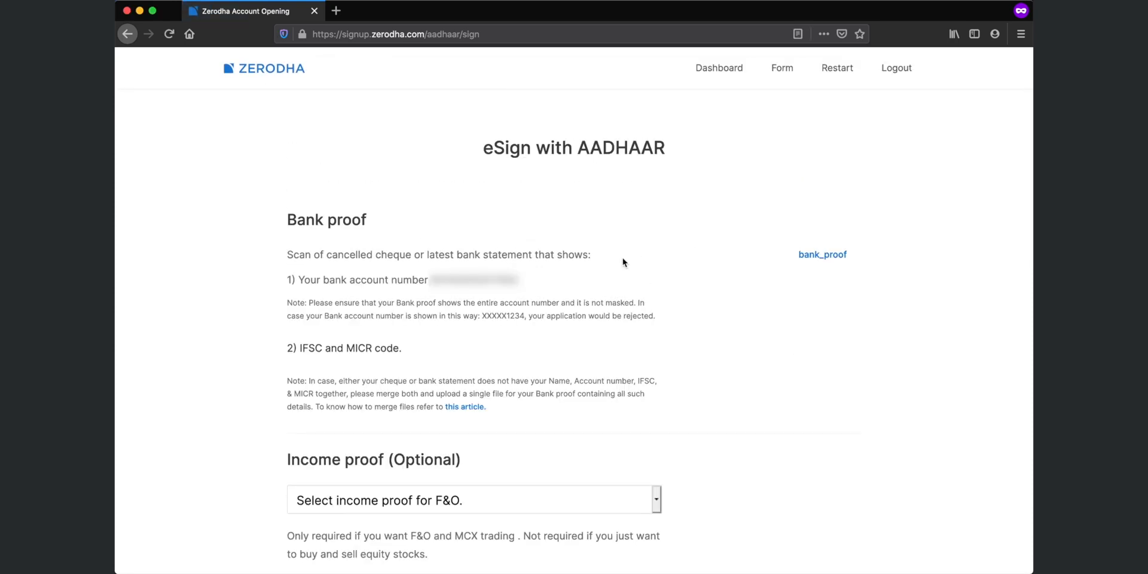
- Upload pay_slip.pdf as income proof and start uploading the signature scan
left_click(473, 500)
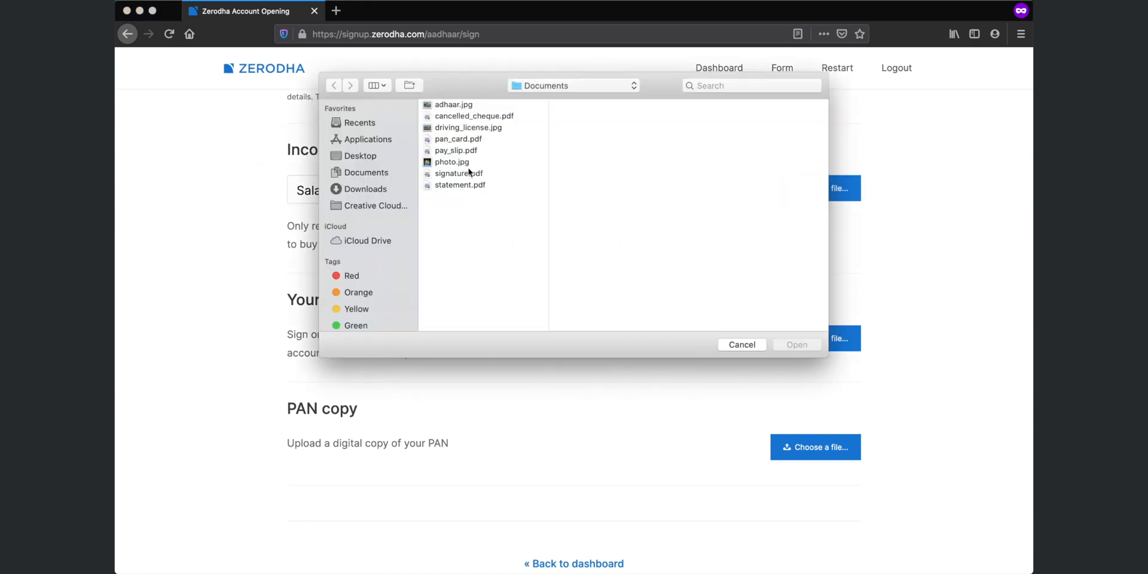
left_click(456, 150)
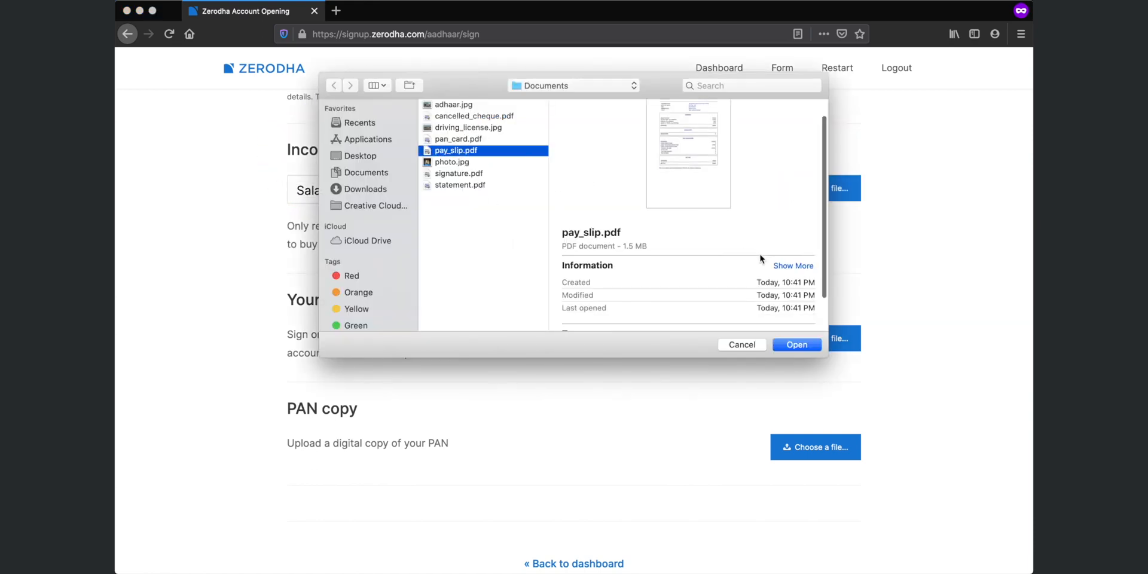
left_click(797, 345)
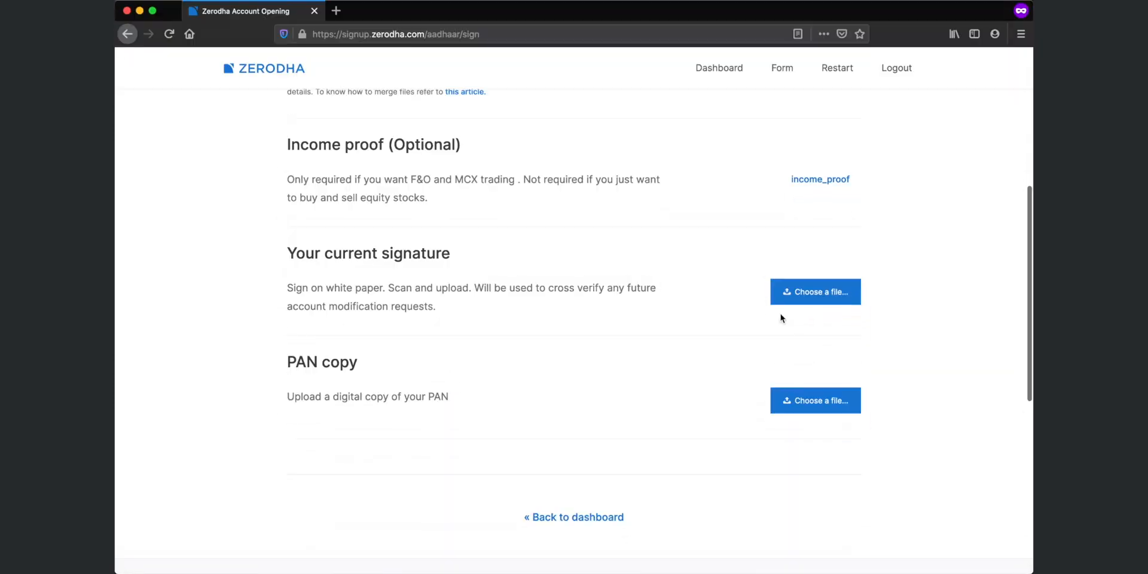
left_click(815, 292)
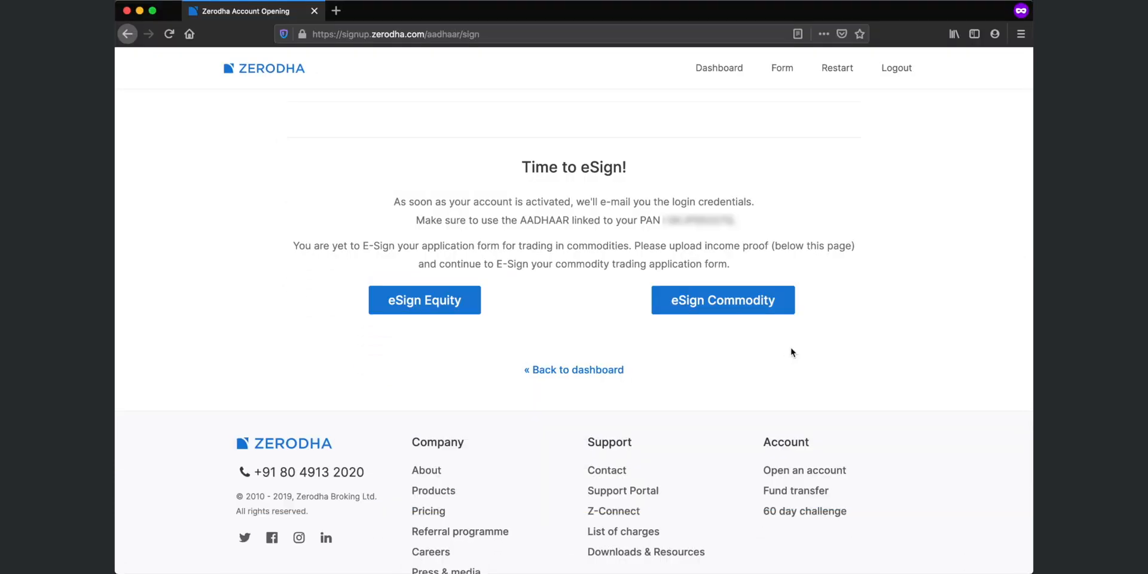
left_click(424, 300)
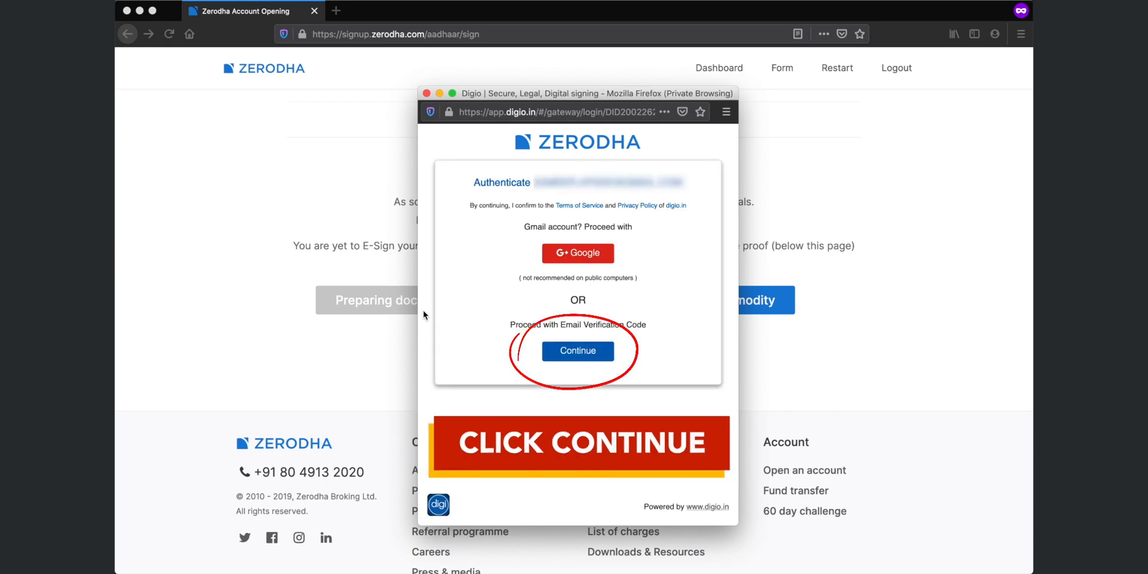
left_click(577, 351)
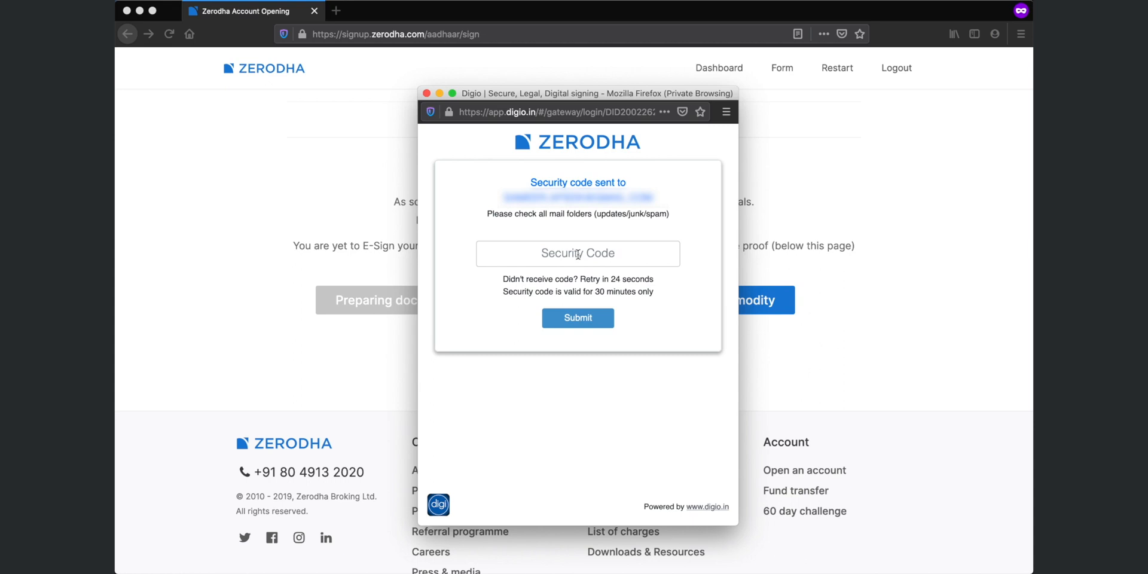
type("578")
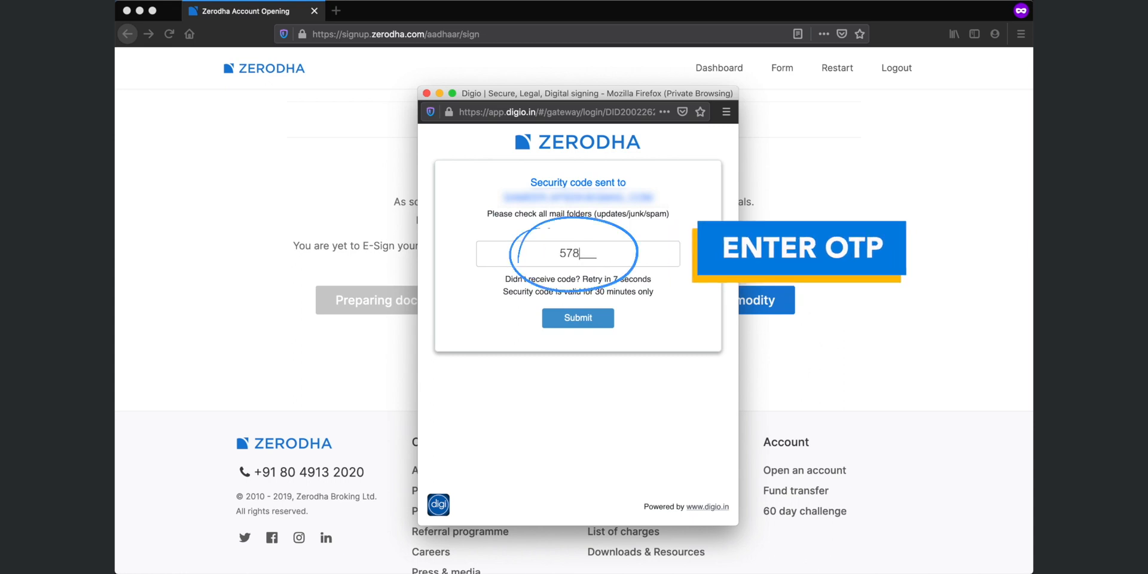
left_click(577, 318)
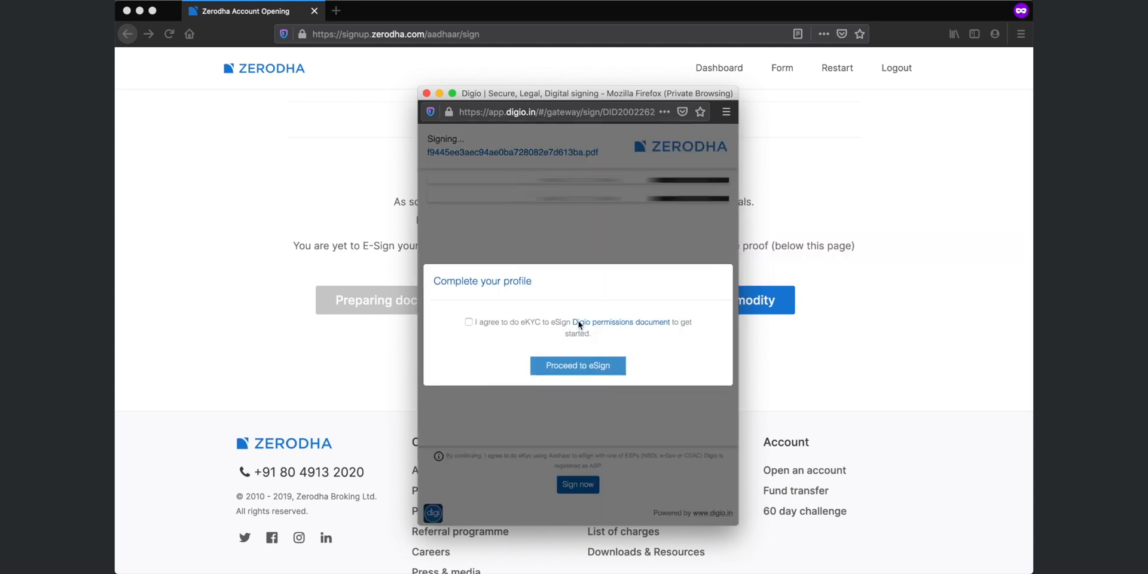
left_click(577, 365)
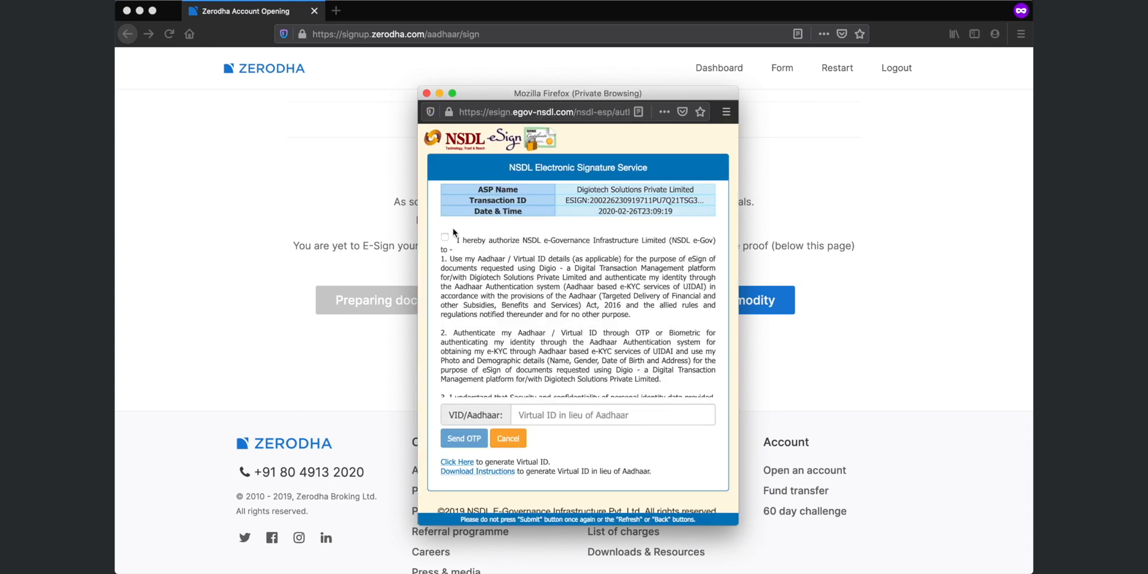
- Authorize NSDL Aadhaar eKYC, then request and verify the Aadhaar OTP
left_click(444, 237)
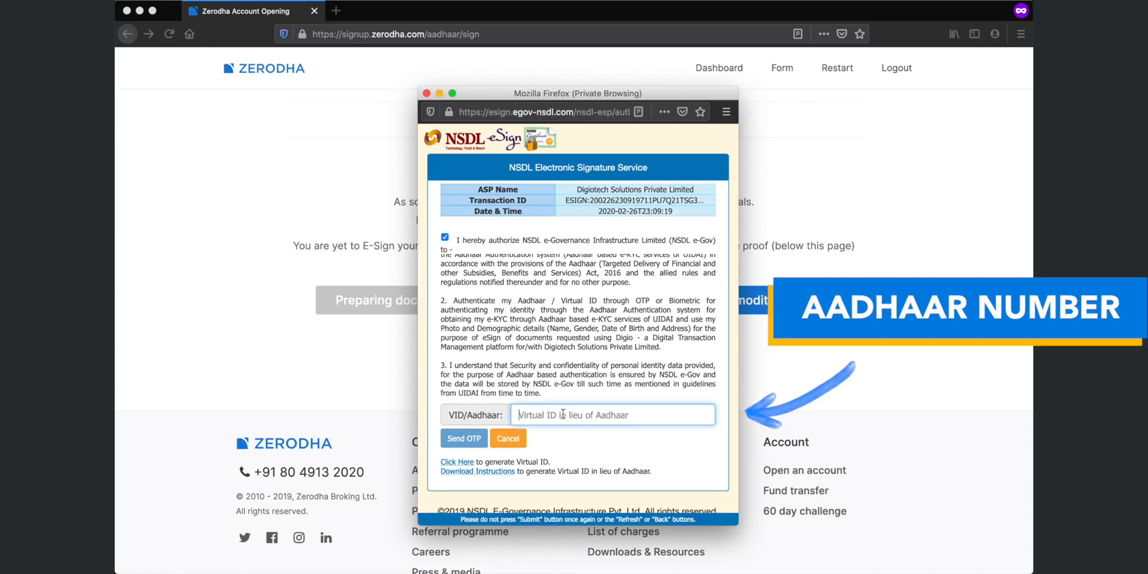
left_click(463, 438)
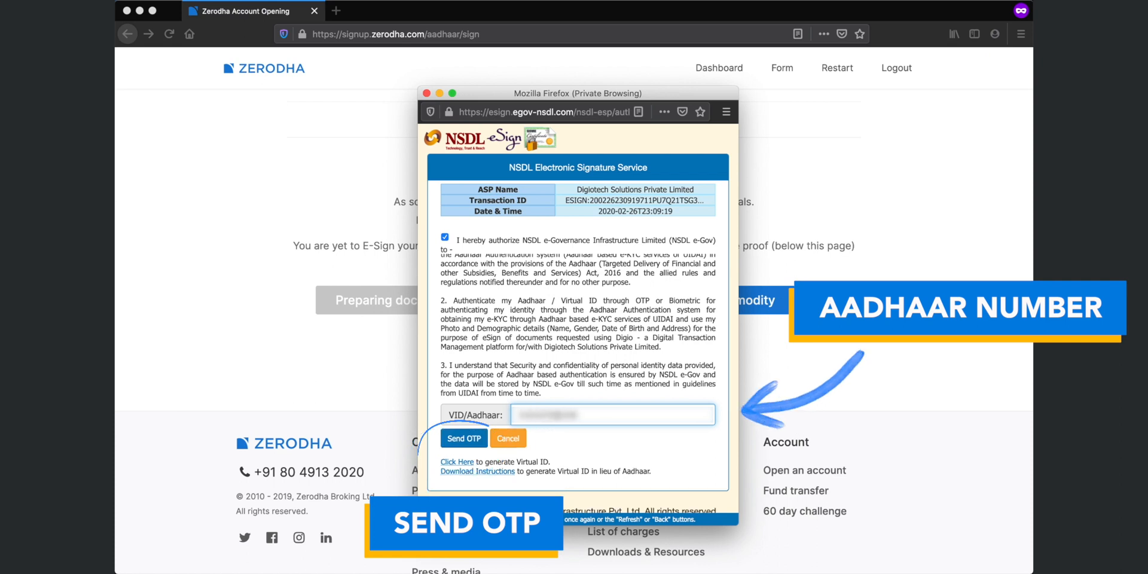
left_click(464, 438)
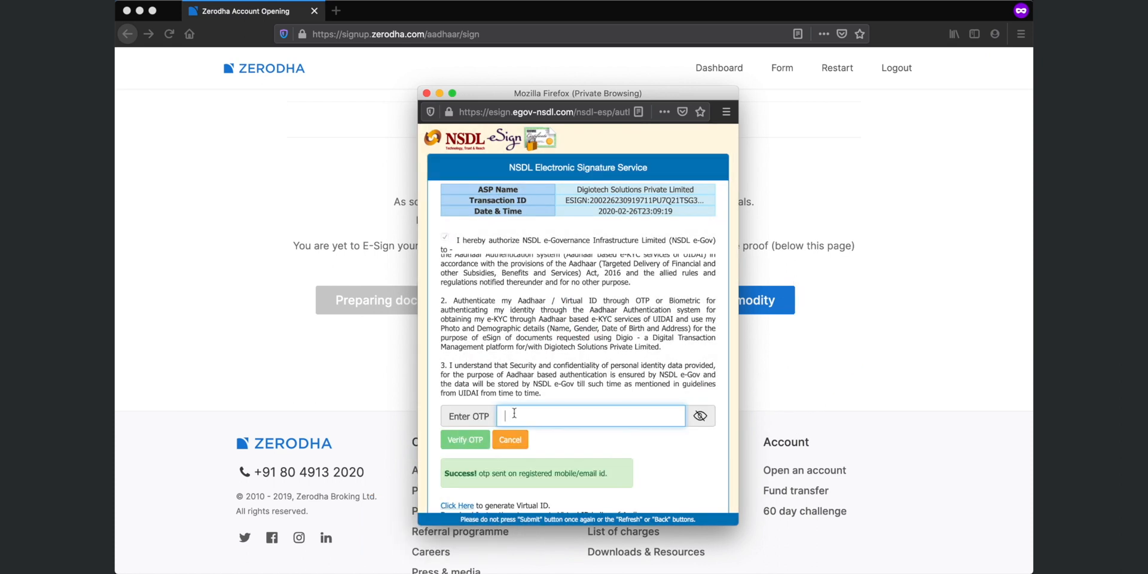
left_click(465, 439)
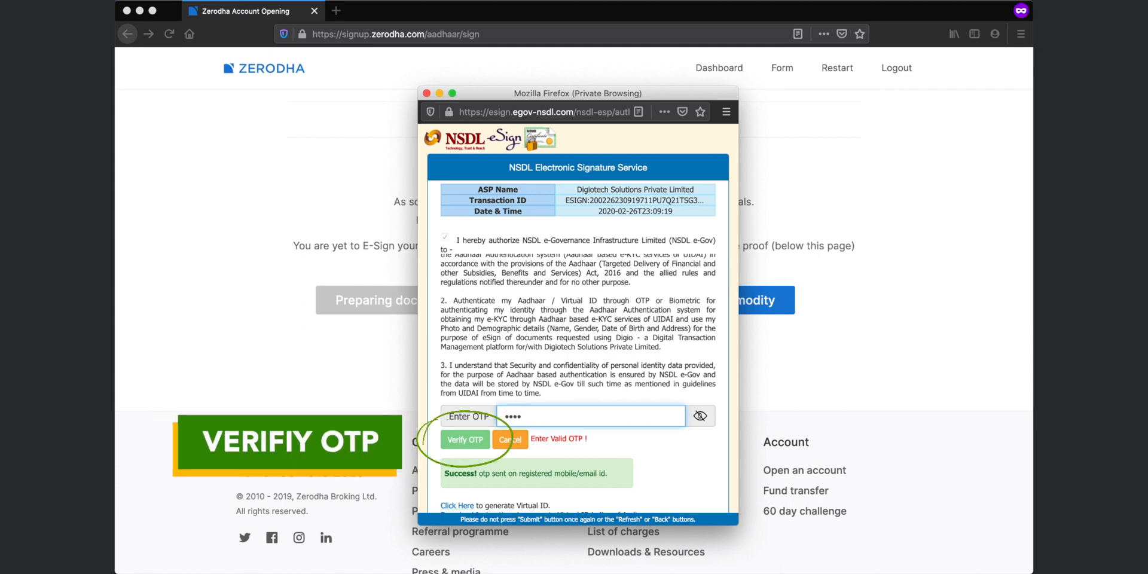
left_click(465, 440)
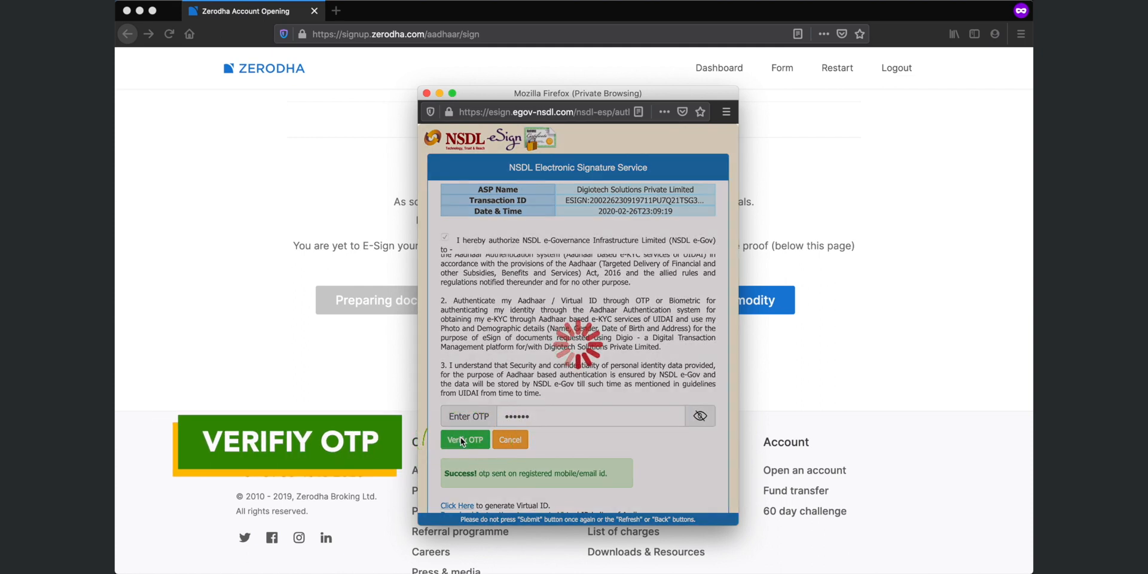
left_click(465, 439)
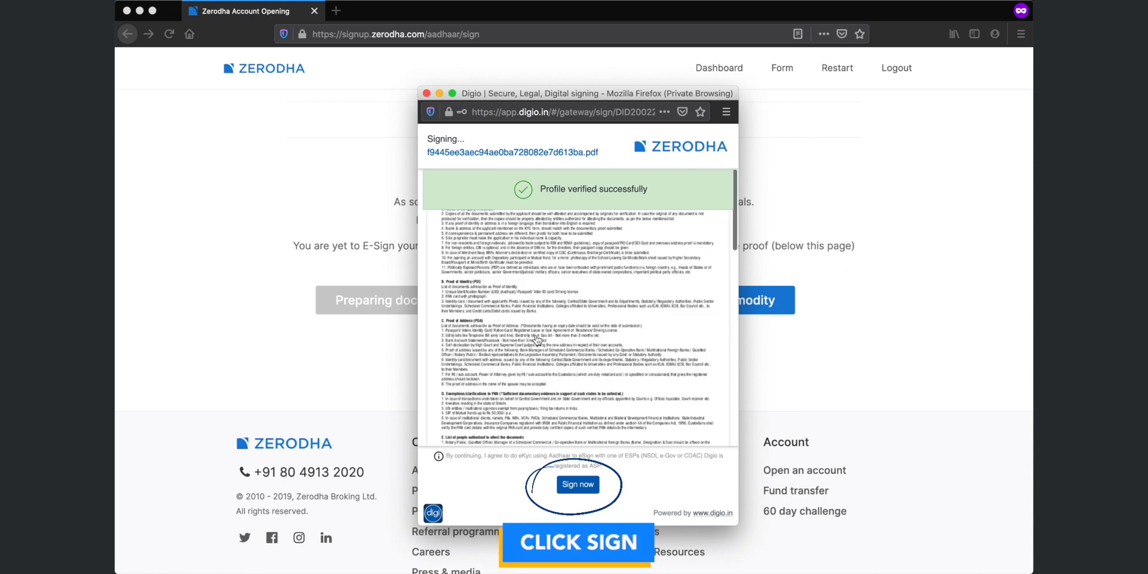
- Sign the verified equity document with a second NSDL Aadhaar authorization and OTP
left_click(578, 485)
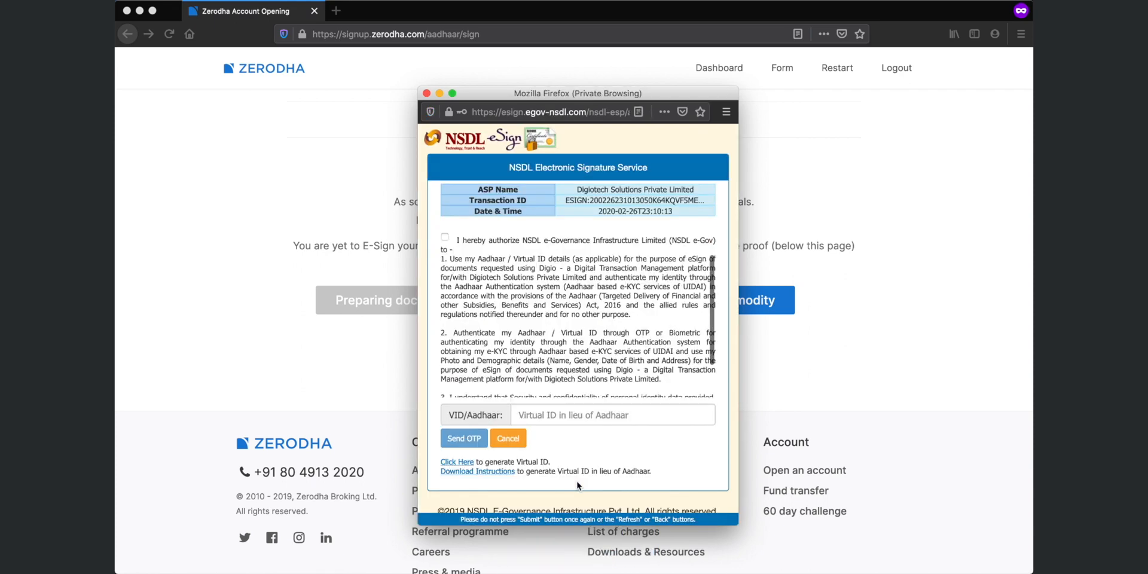
left_click(444, 237)
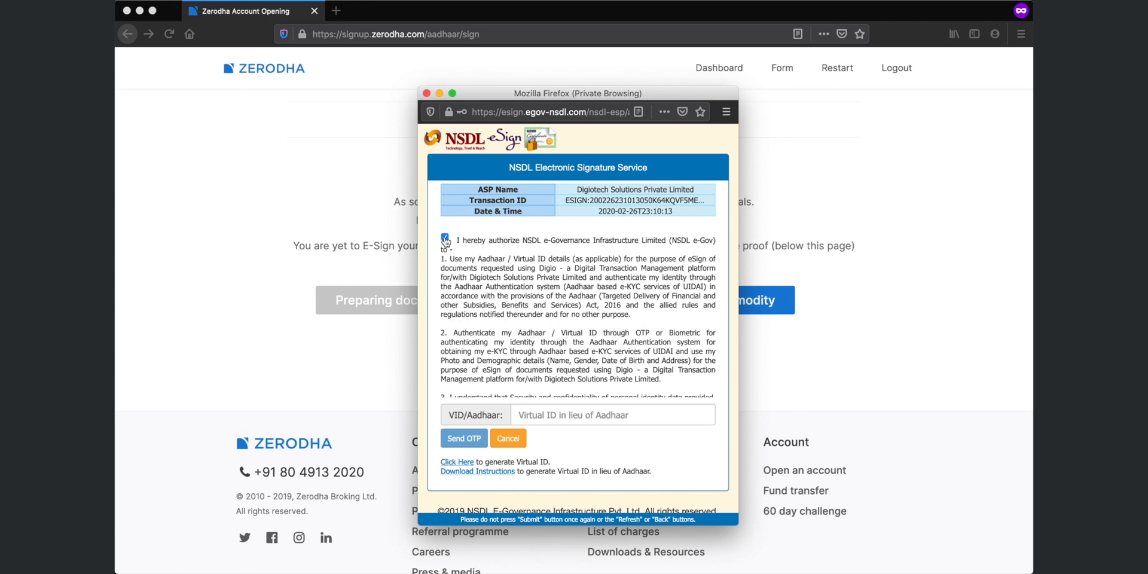
left_click(463, 438)
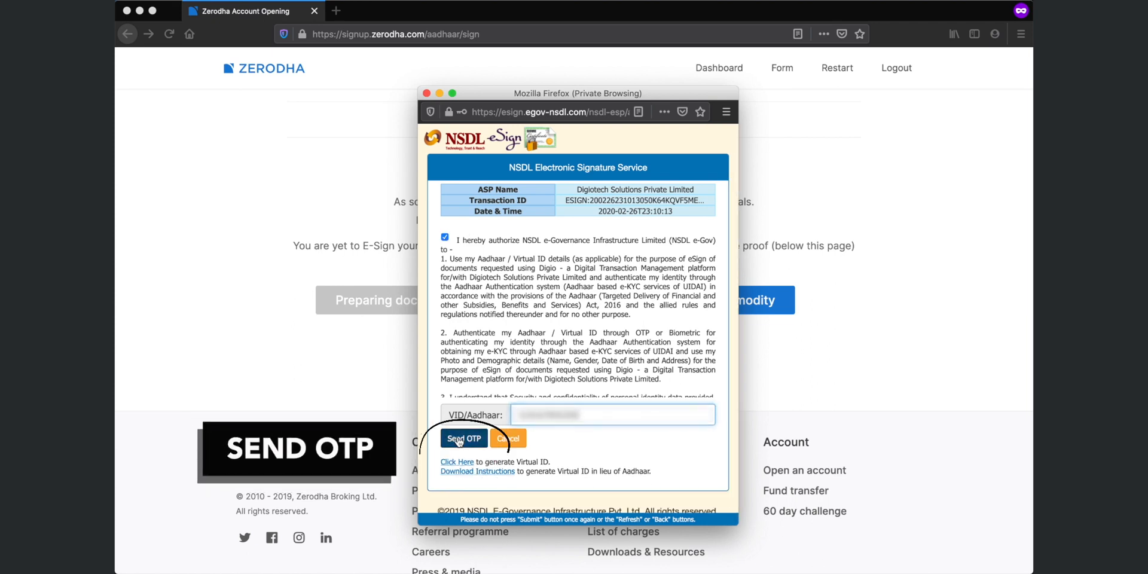
left_click(463, 438)
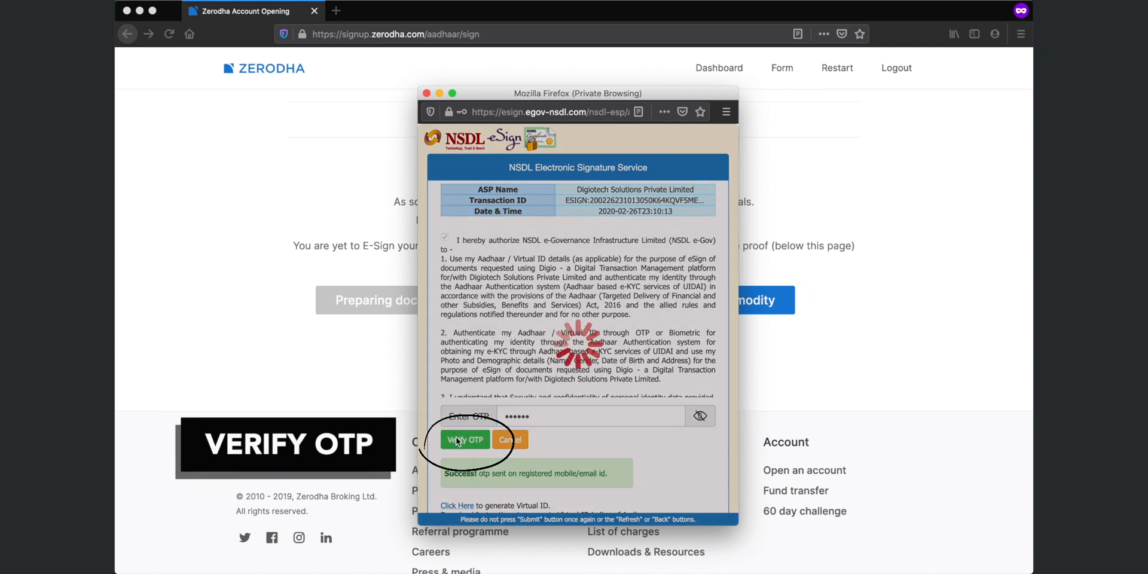
left_click(466, 440)
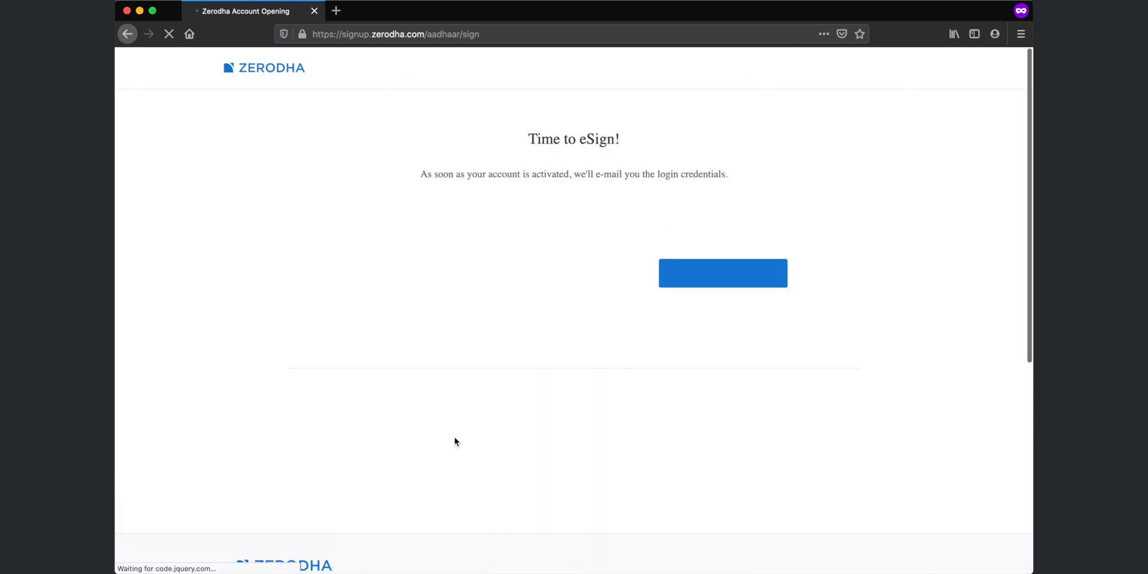
- eSign the commodity form using the emailed security code and an Aadhaar OTP
left_click(723, 273)
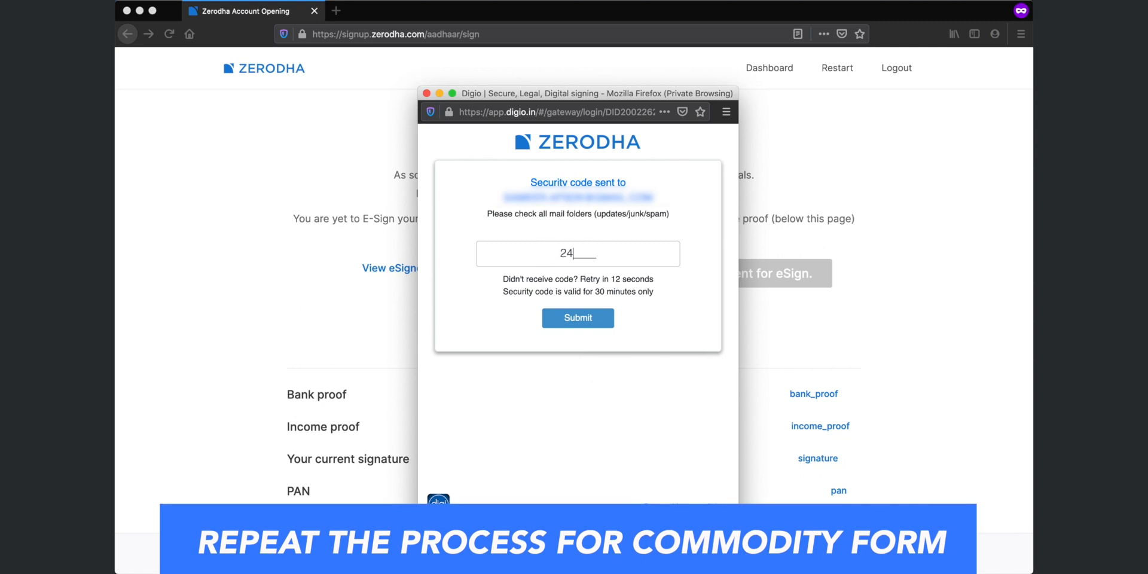
left_click(578, 318)
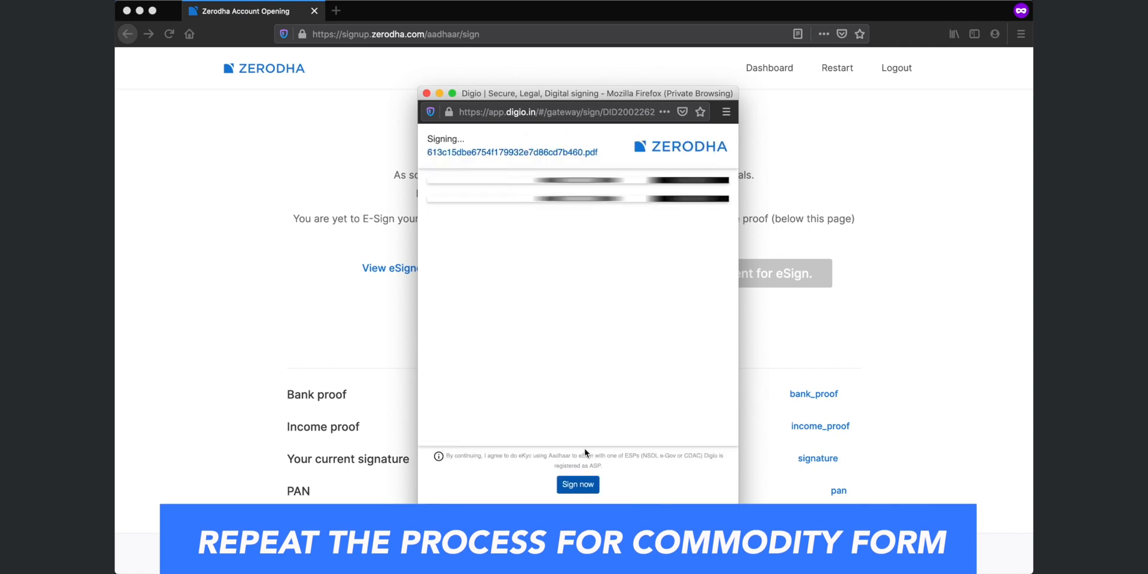
left_click(578, 484)
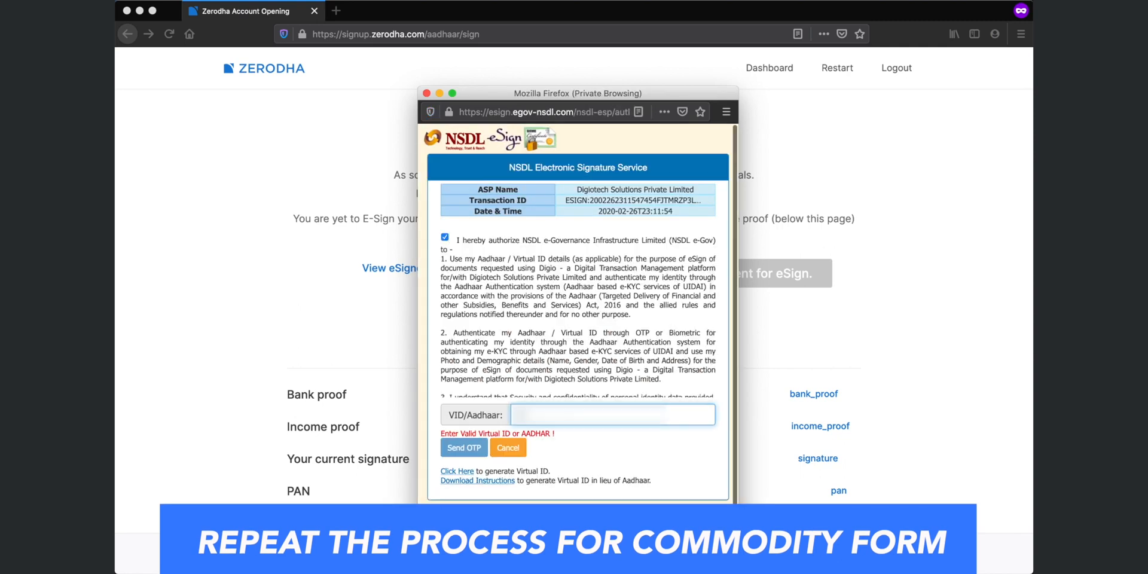
left_click(463, 447)
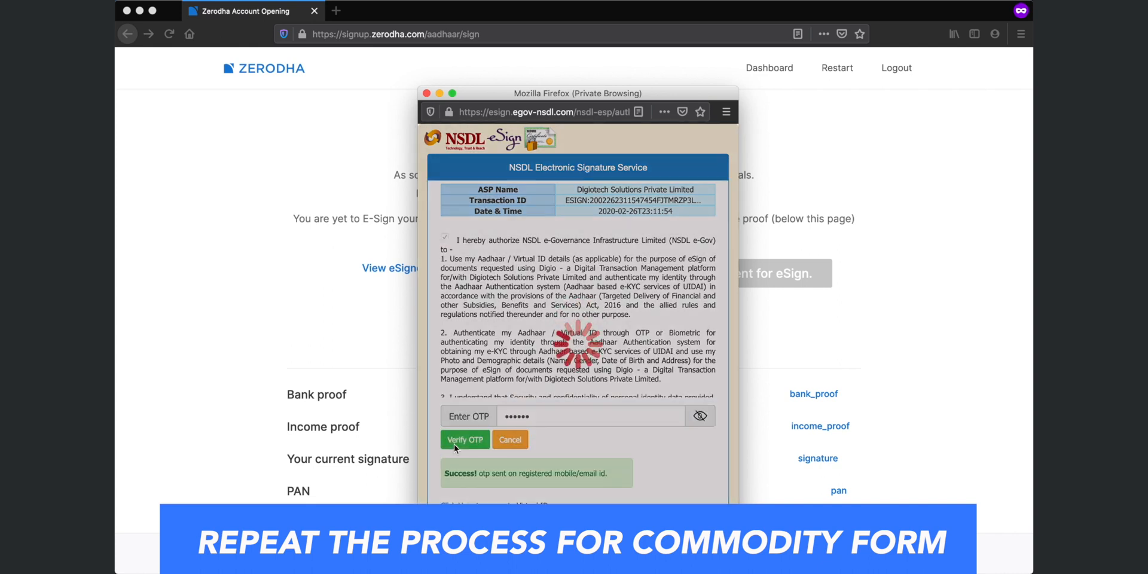
left_click(464, 440)
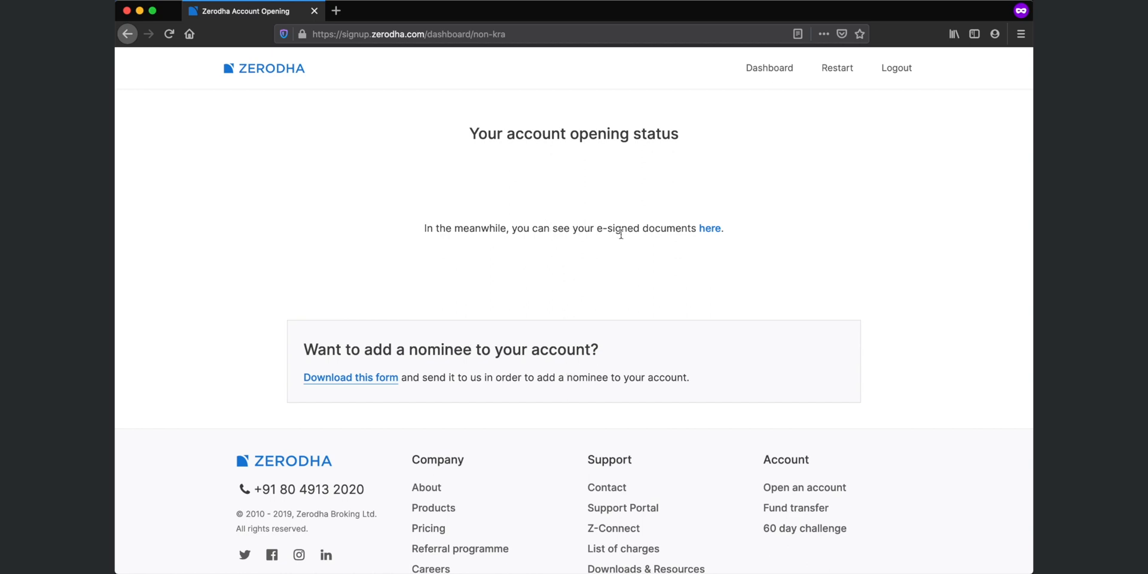
- View the eSigned equity form, then follow the welcome email's login link to Kite
left_click(710, 228)
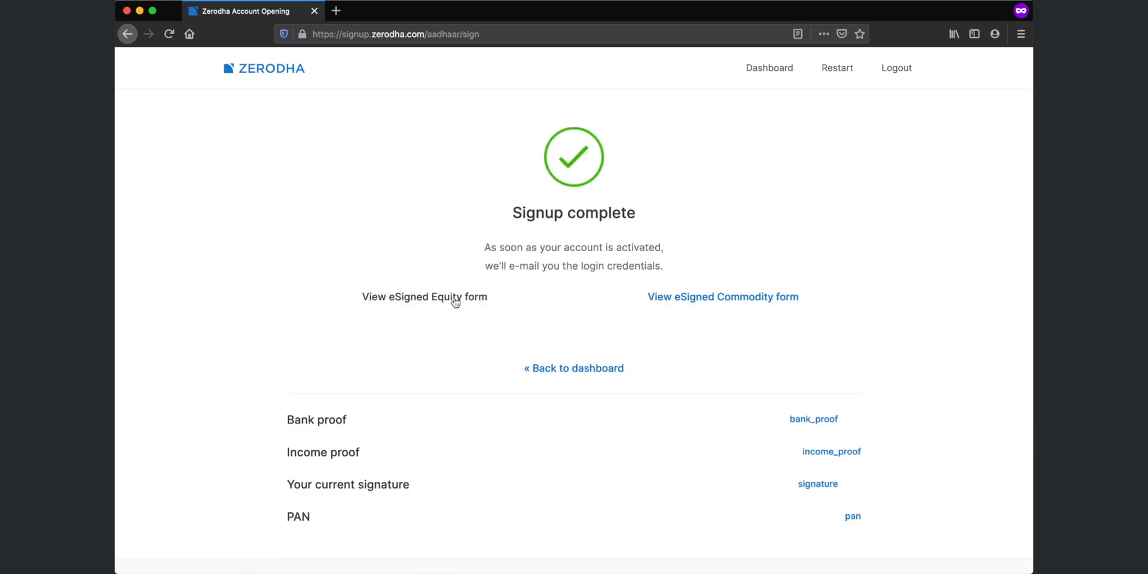
left_click(424, 296)
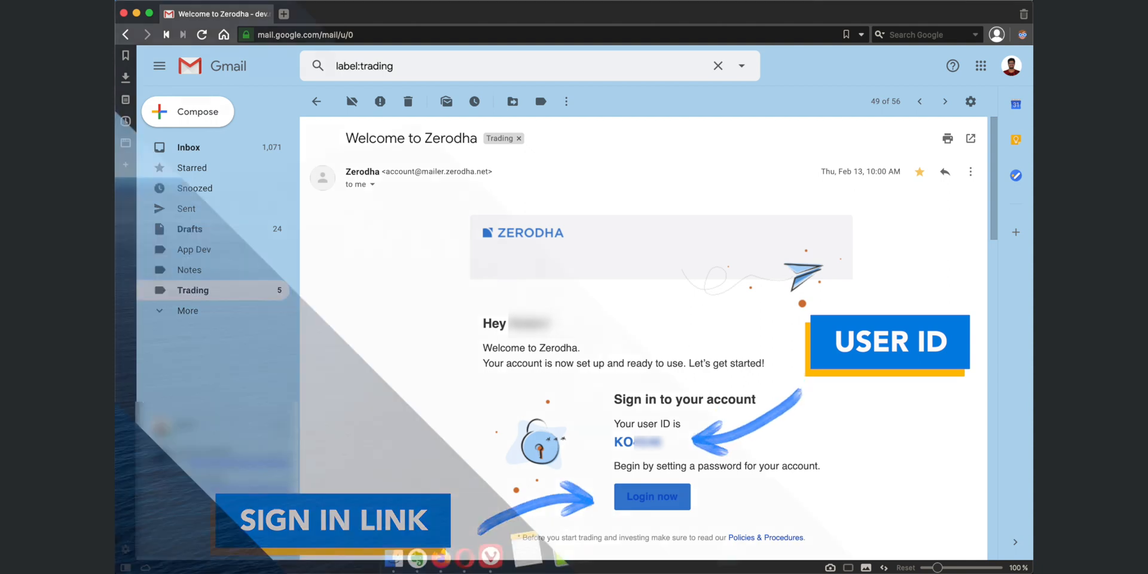
left_click(544, 545)
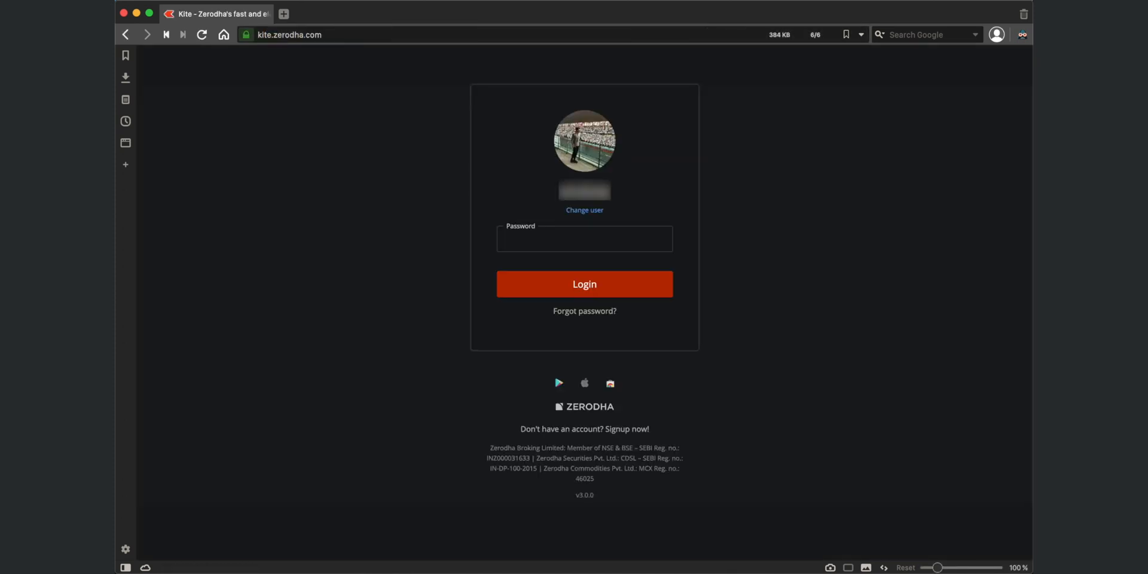
- Log in to Kite with the password and PIN to reach the dashboard
type("password")
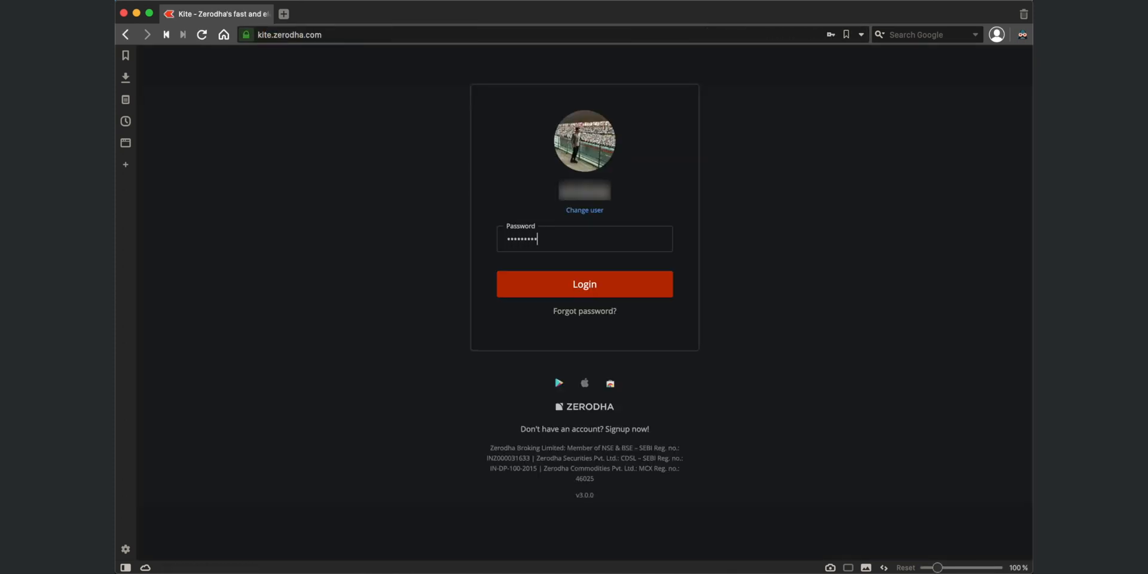
left_click(584, 284)
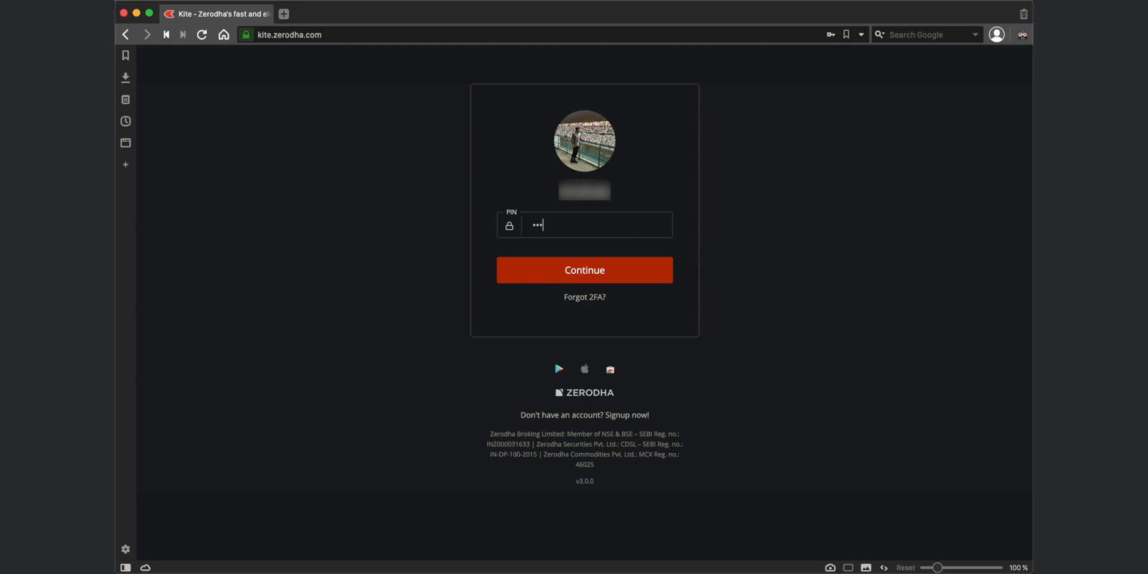
left_click(584, 270)
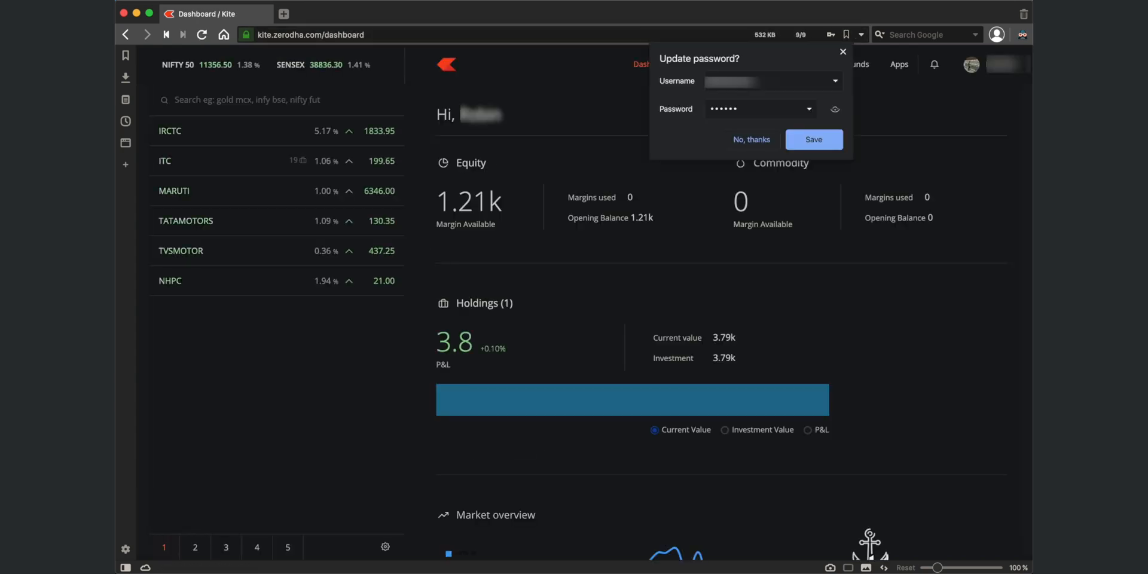